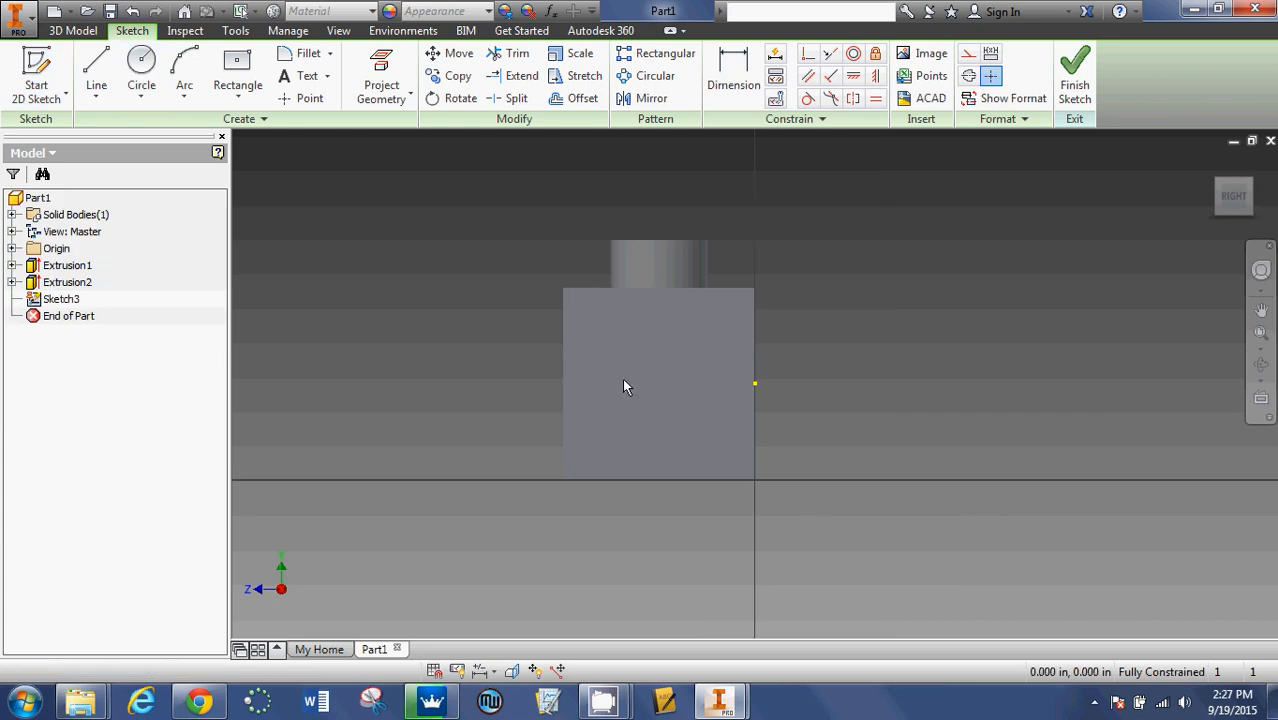
mouse_move(630, 388)
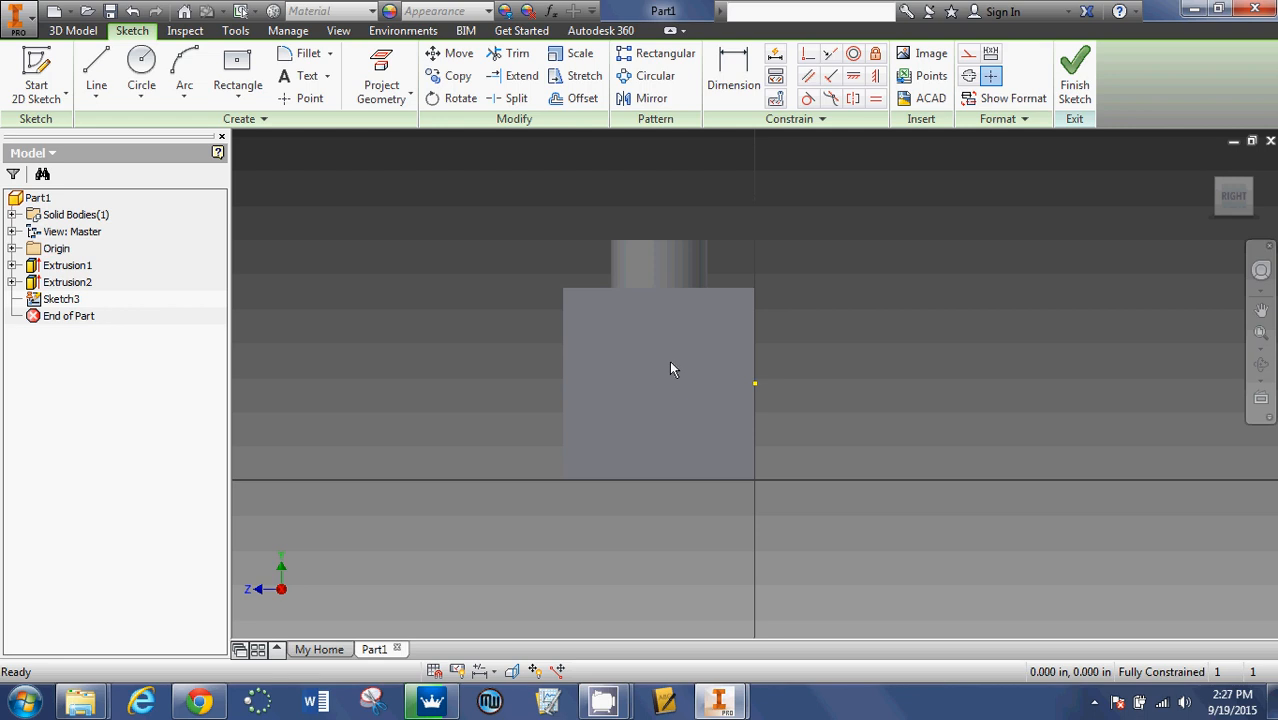
Step: Draw a centre-point rectangle on the front face with a 1.000 in corner for one-inch sides
left_click(238, 62)
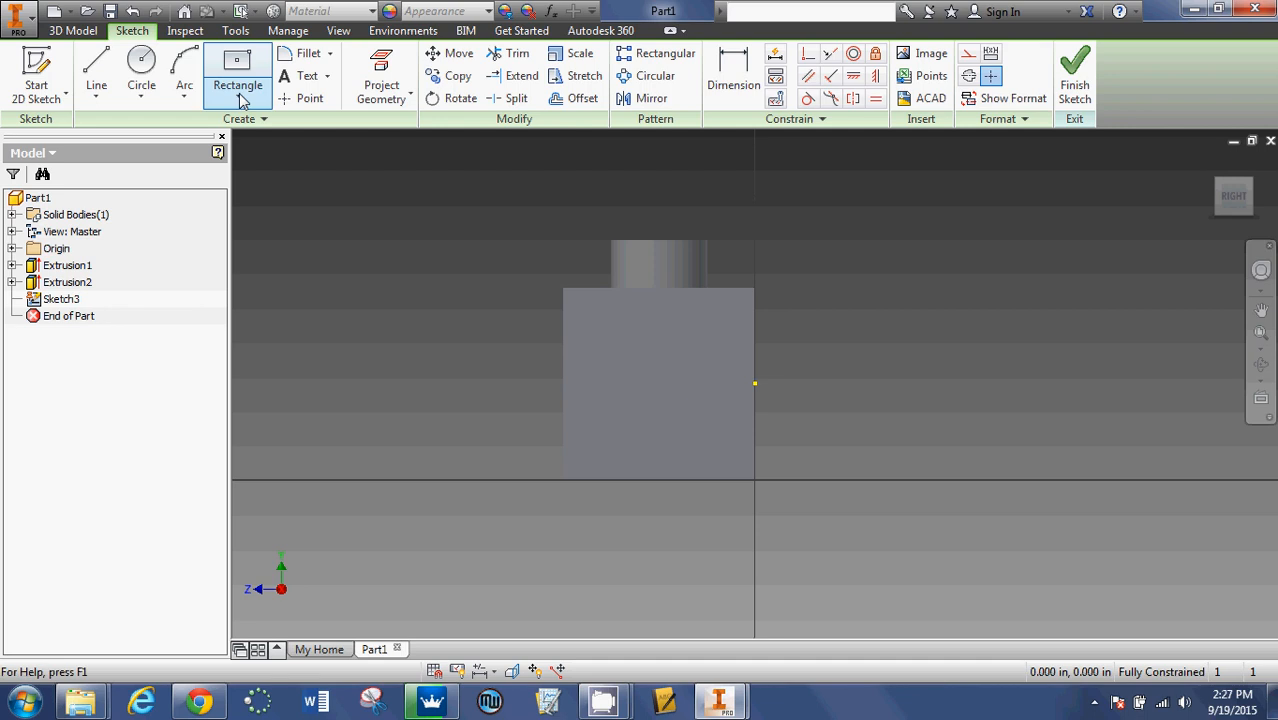
mouse_move(238, 76)
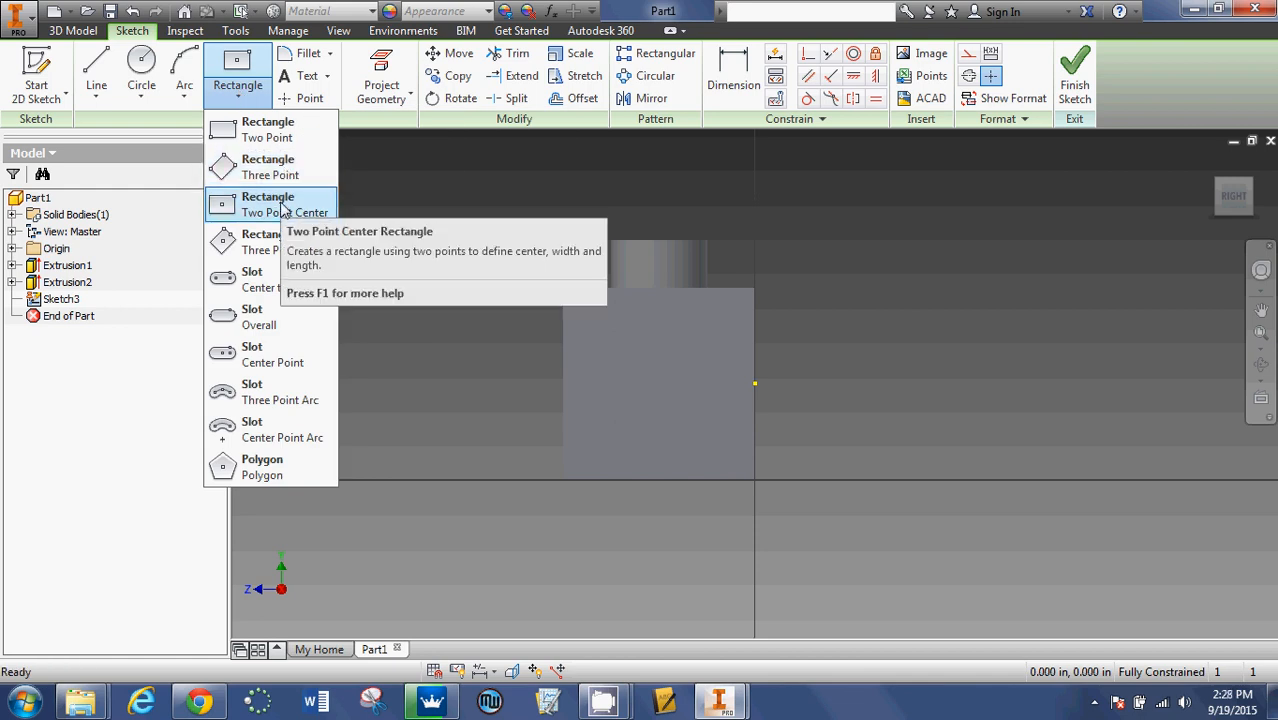
left_click(268, 204)
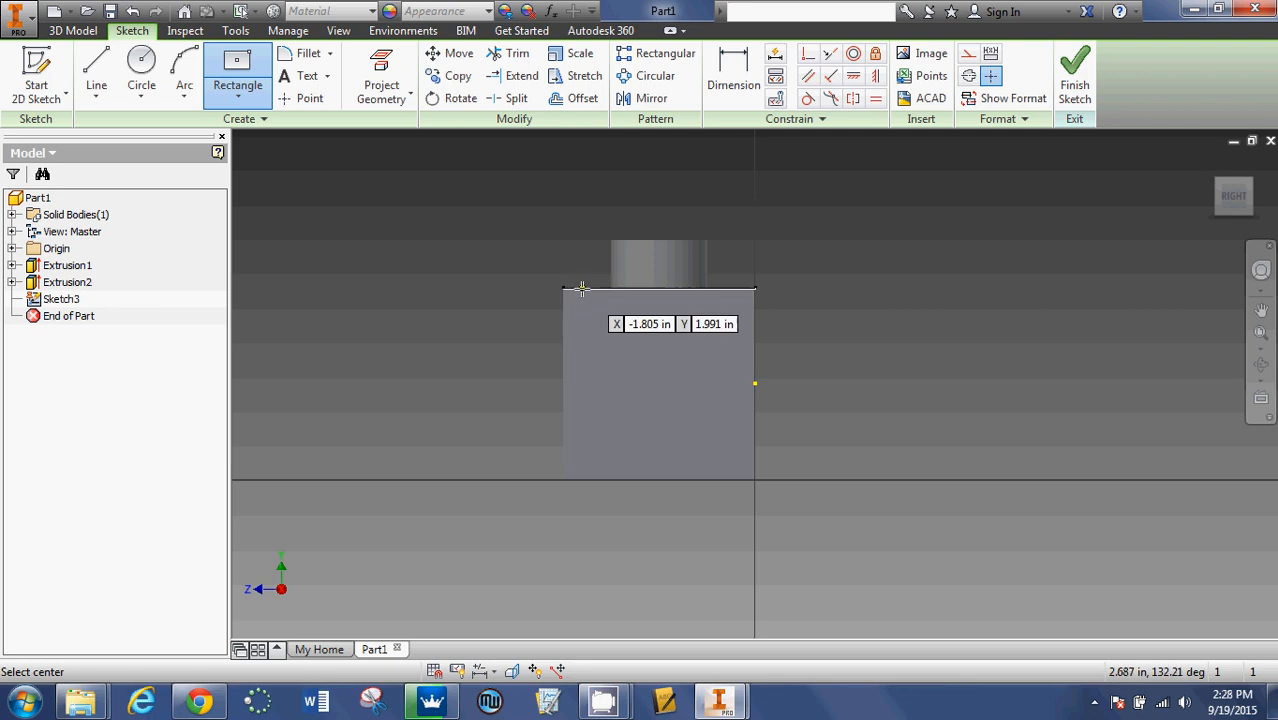
mouse_move(586, 292)
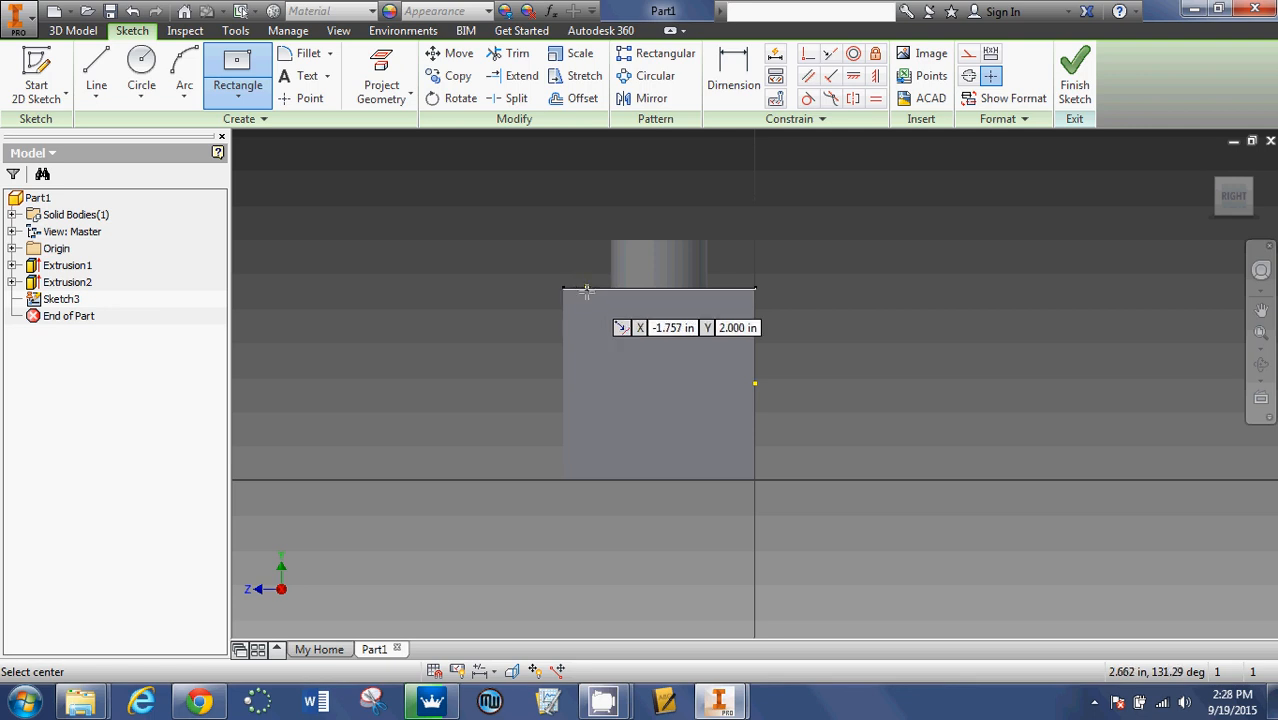
mouse_move(604, 290)
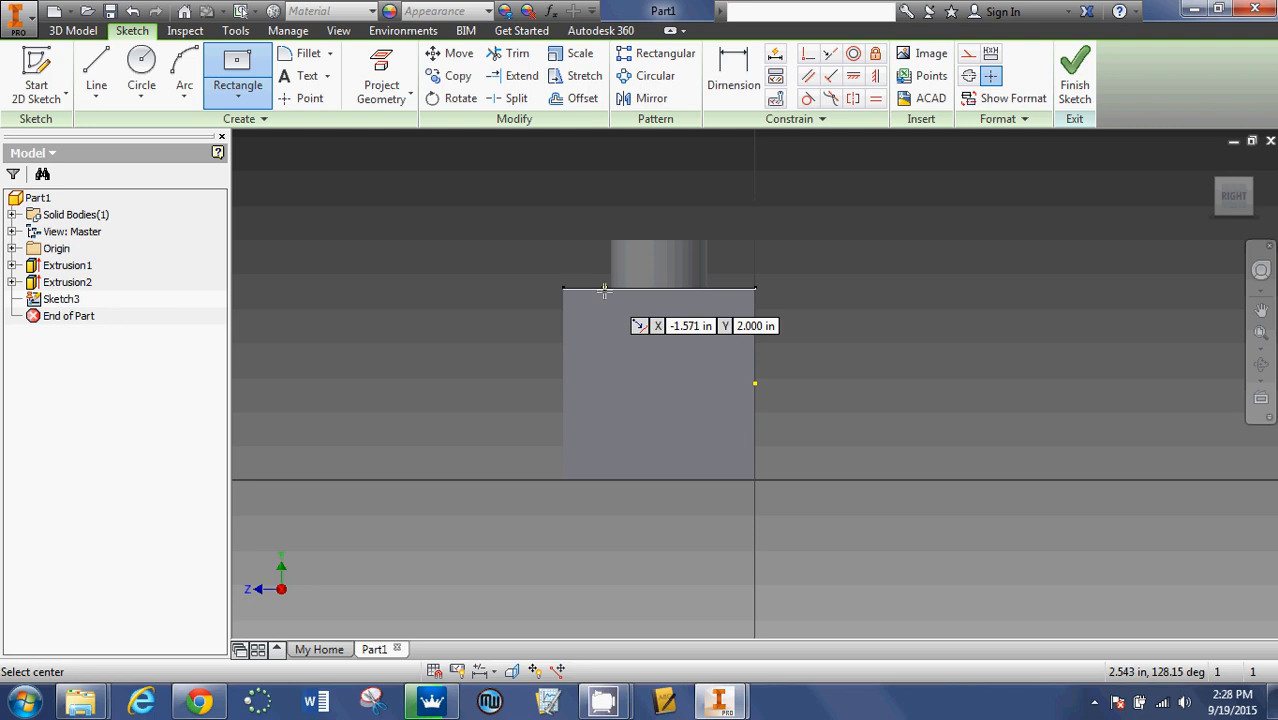
mouse_move(604, 290)
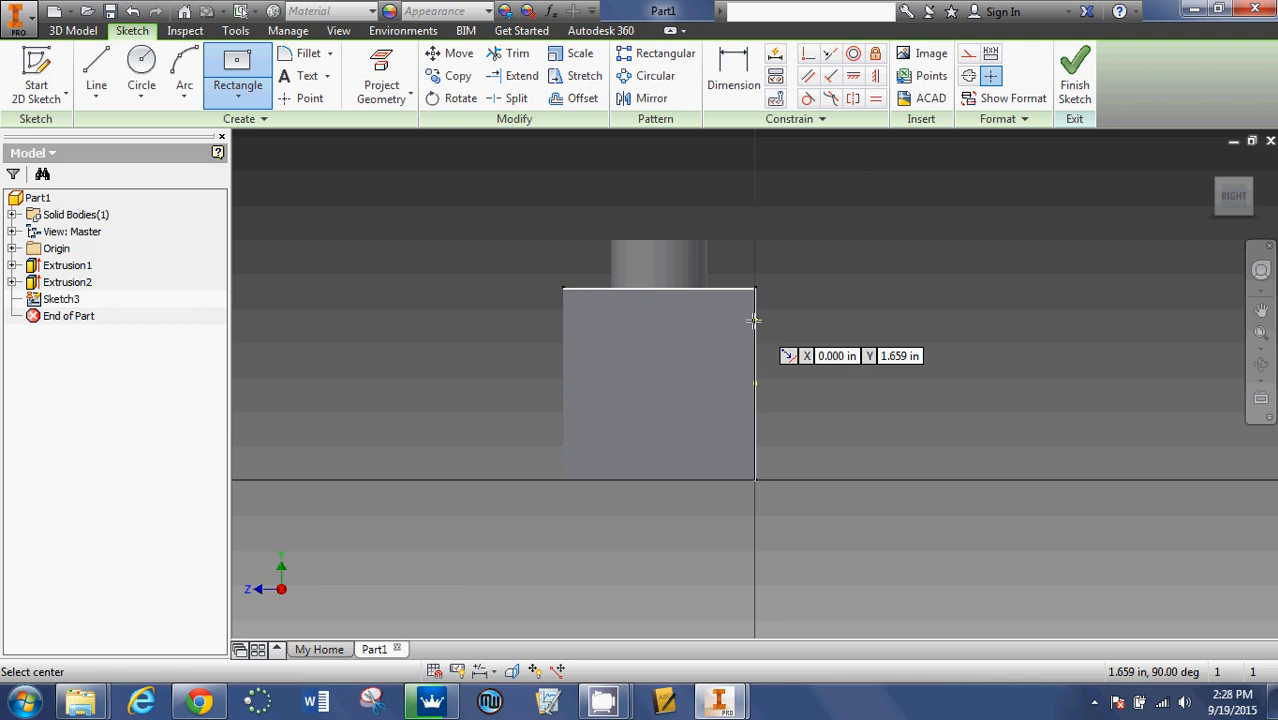
mouse_move(752, 322)
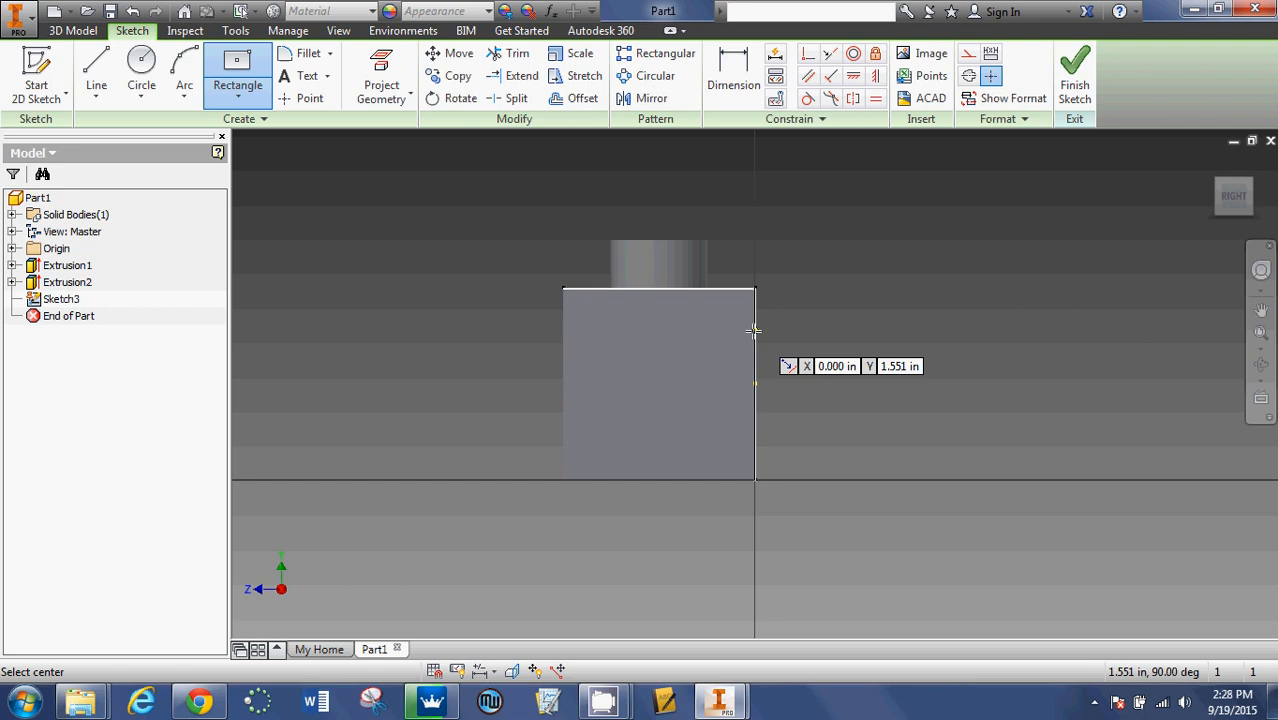
mouse_move(730, 374)
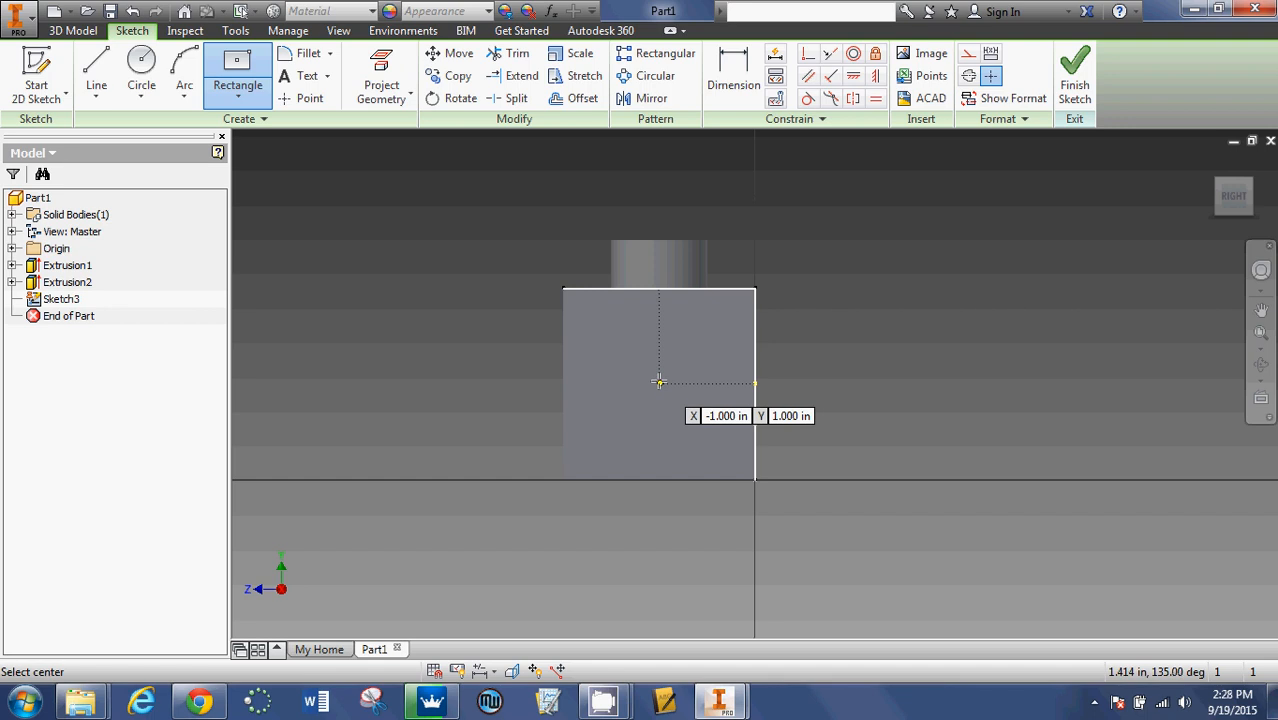
left_click(660, 382)
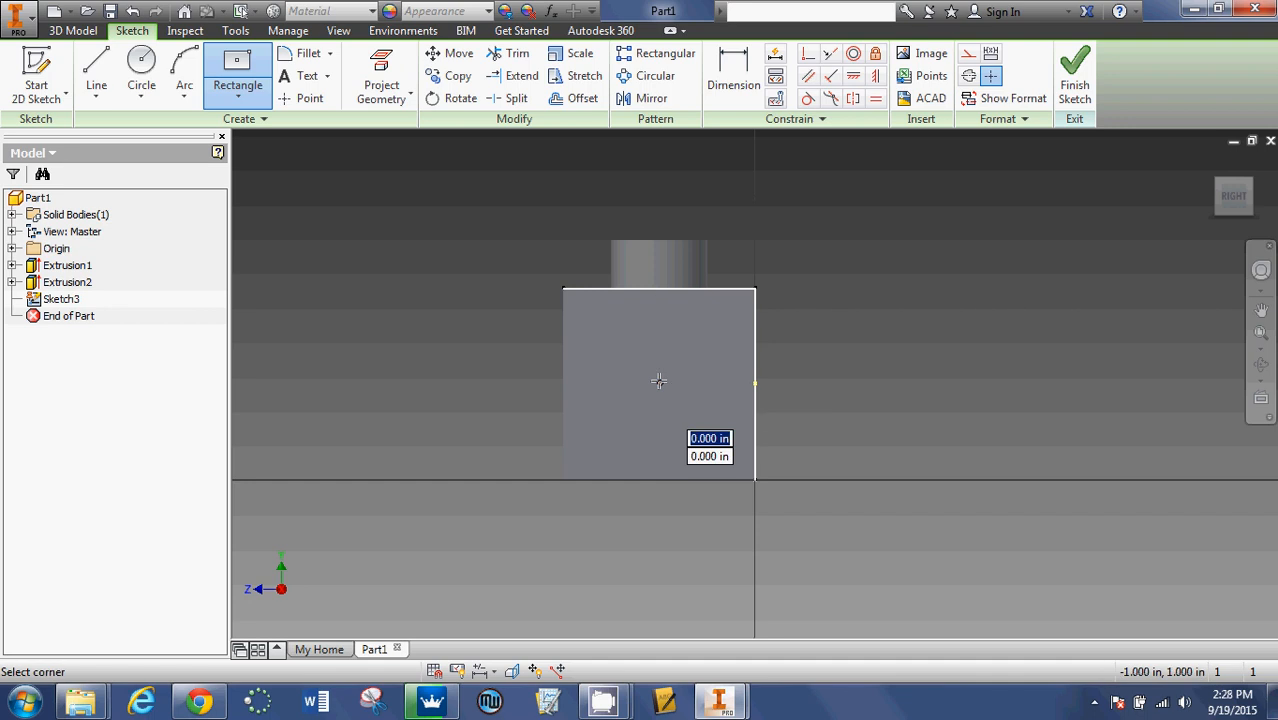
left_click_drag(658, 380, 688, 356)
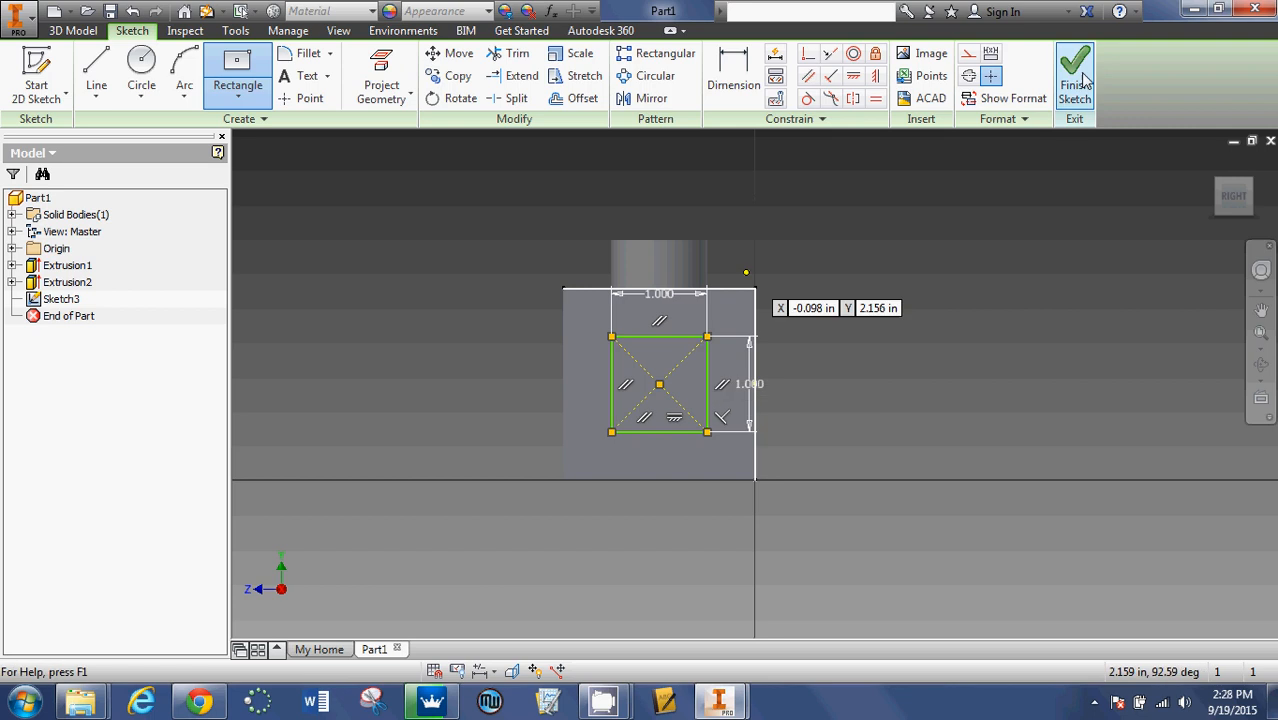
Step: Finish Sketch3 and extrude the square profile as Extrusion3, a square boss
left_click(1074, 76)
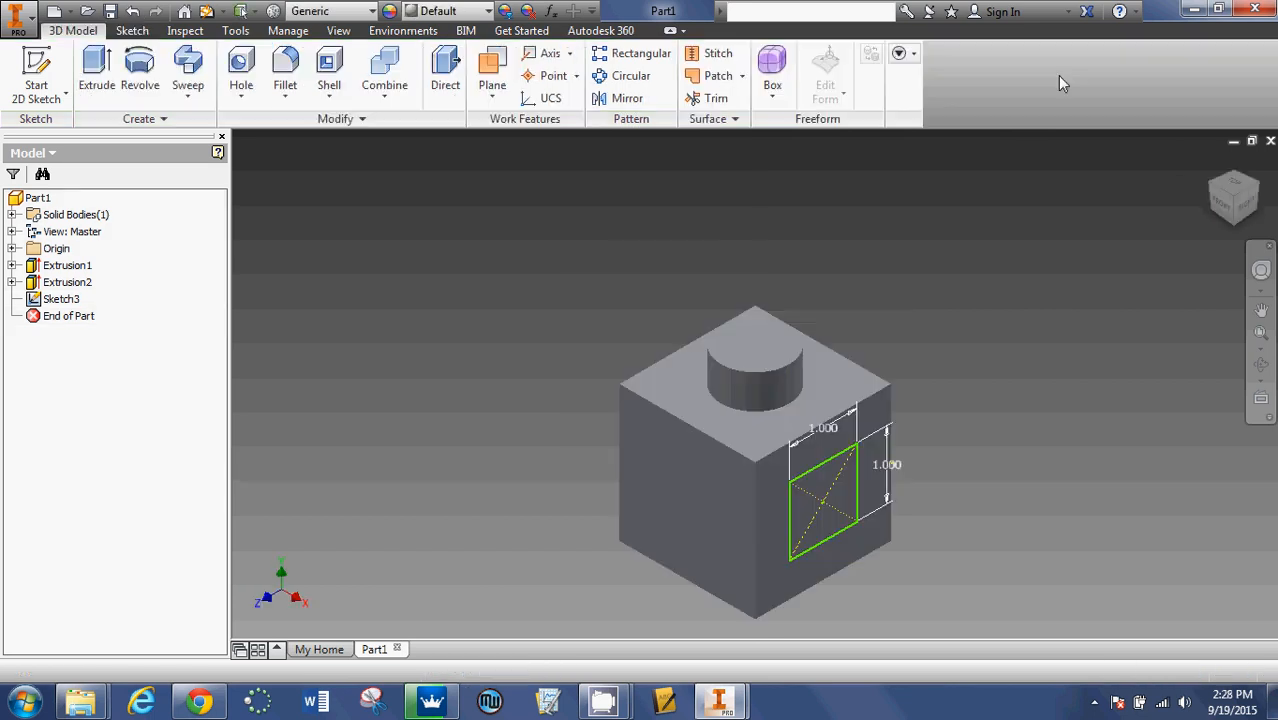
left_click(96, 70)
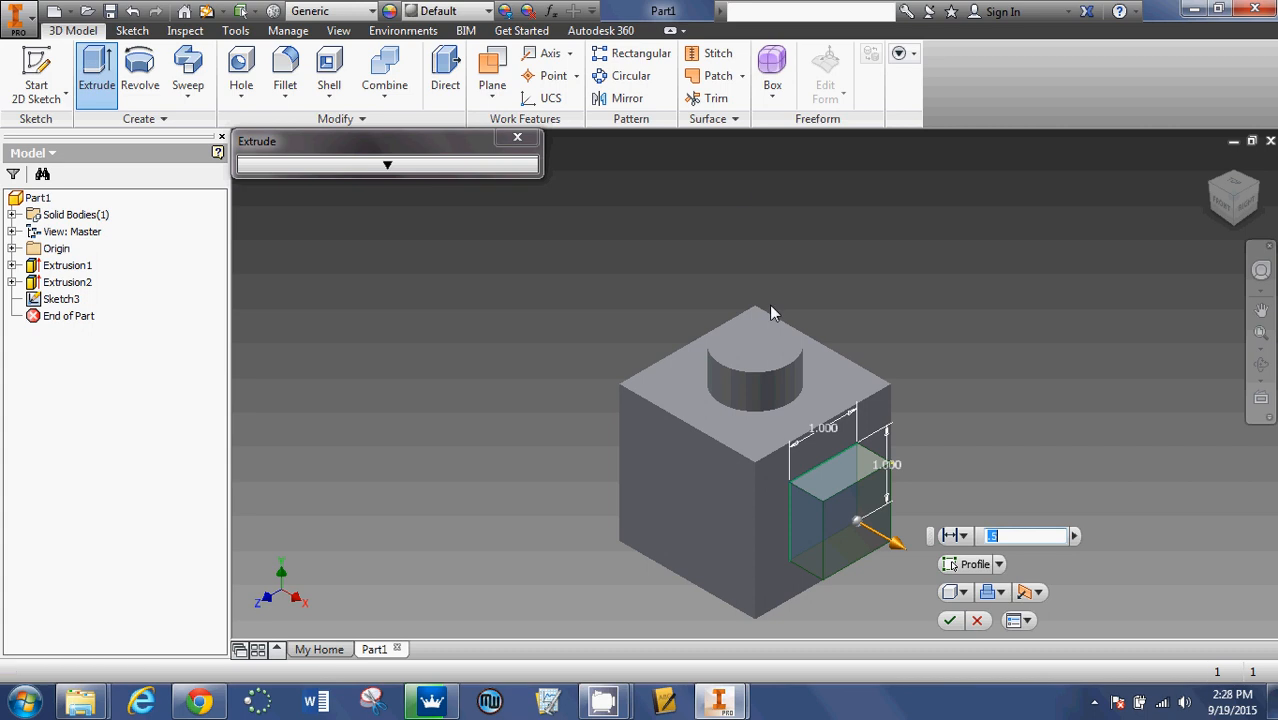
mouse_move(836, 472)
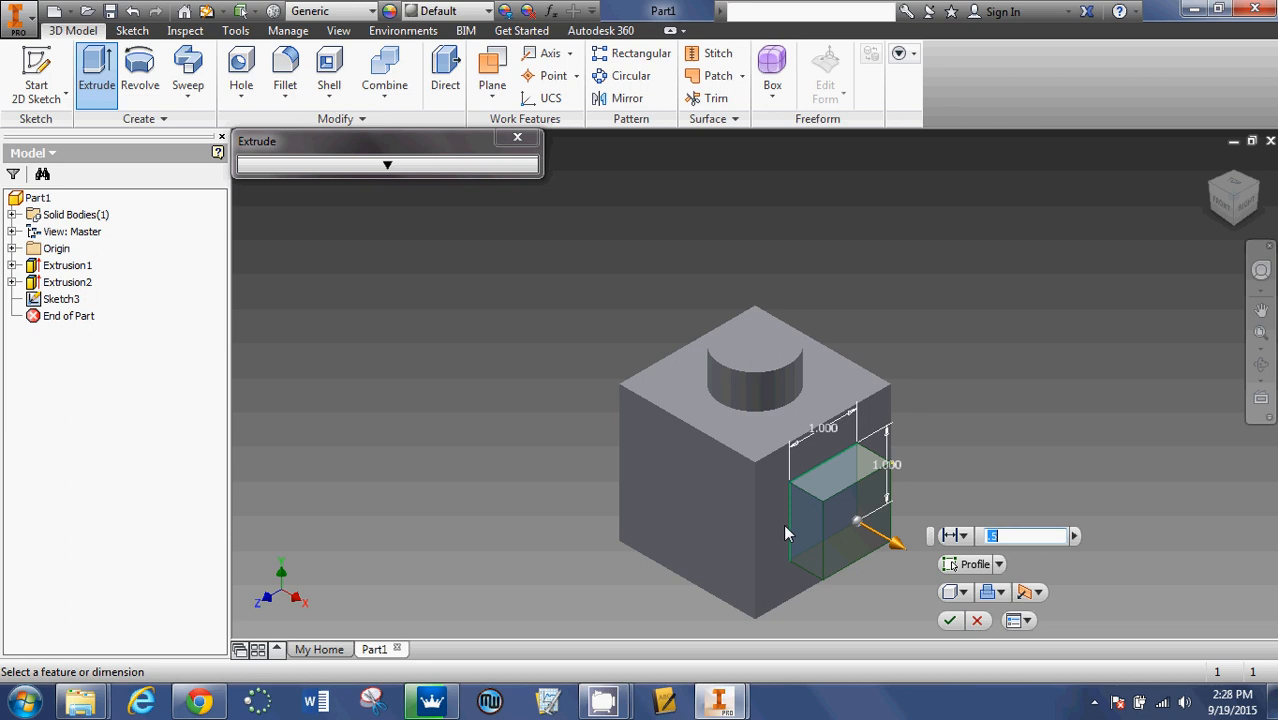
mouse_move(776, 452)
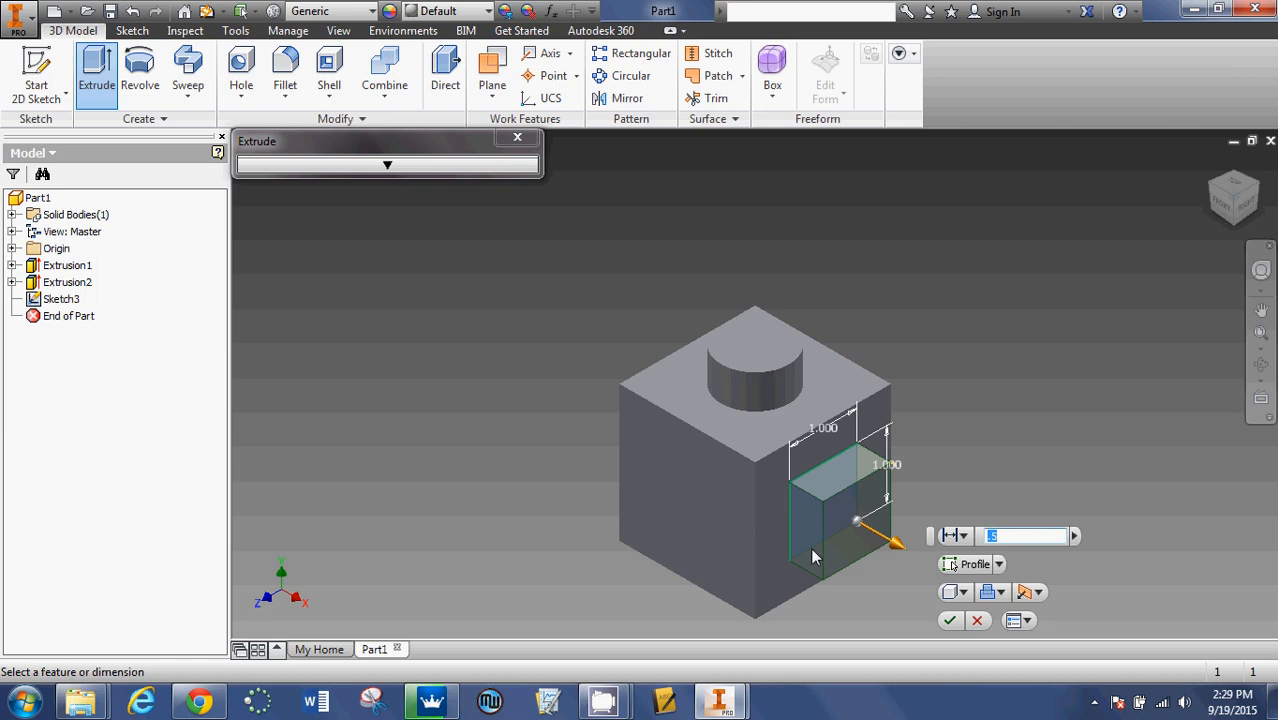
mouse_move(808, 540)
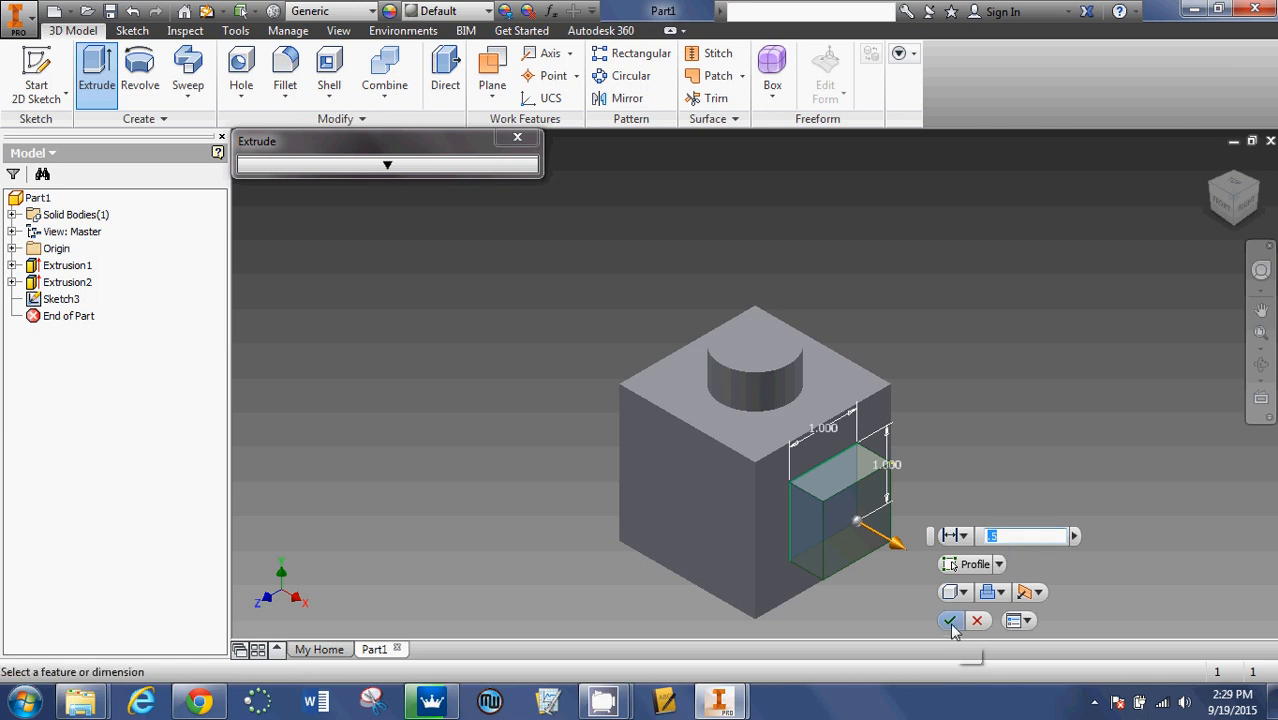
left_click(948, 620)
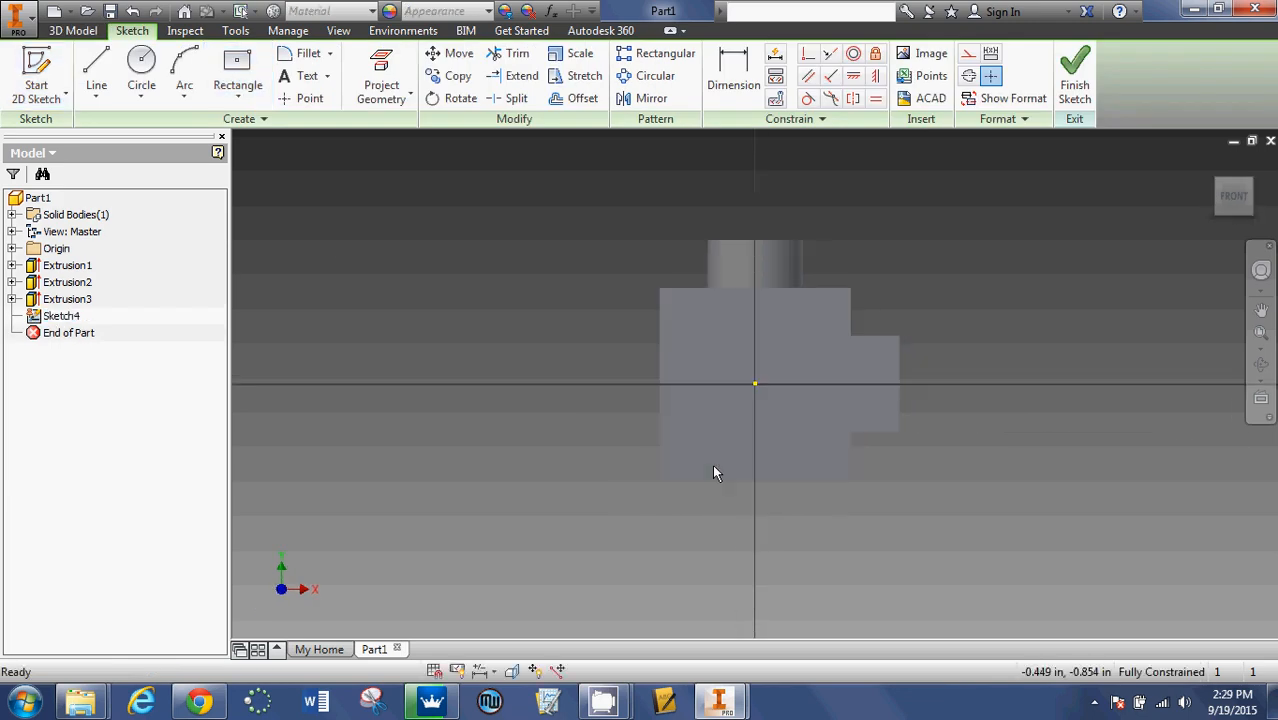
mouse_move(756, 390)
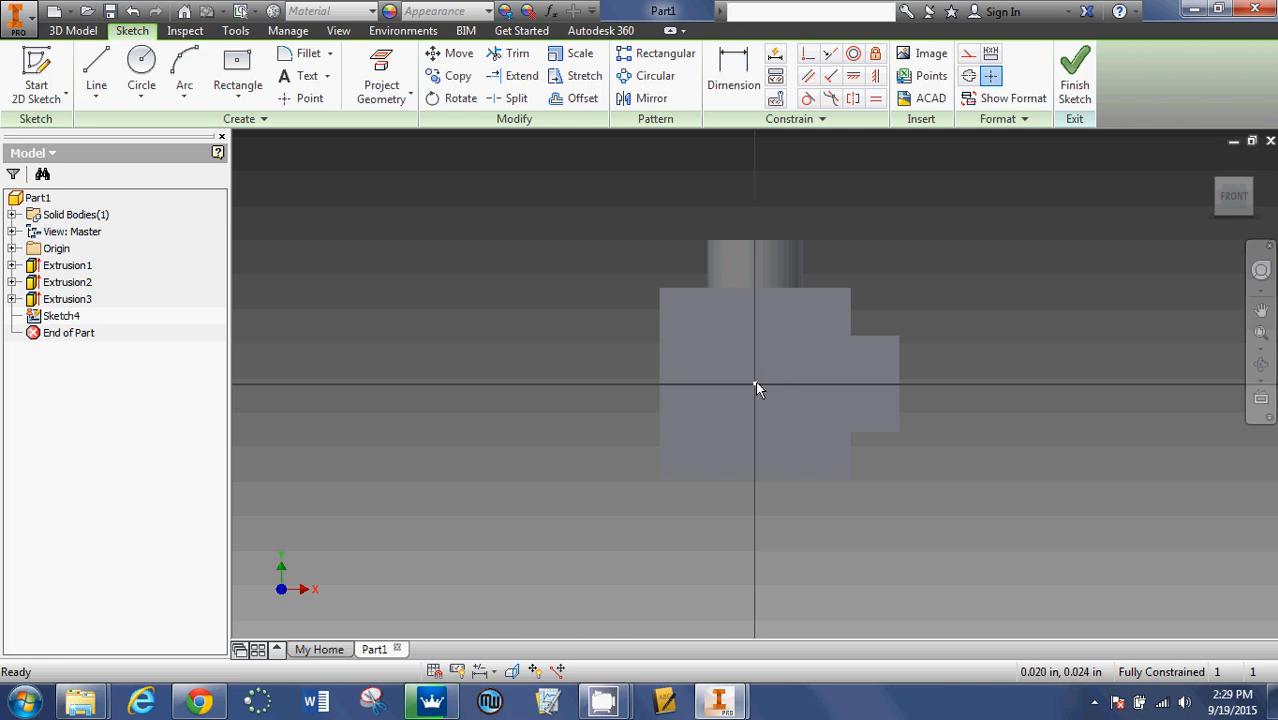
mouse_move(764, 404)
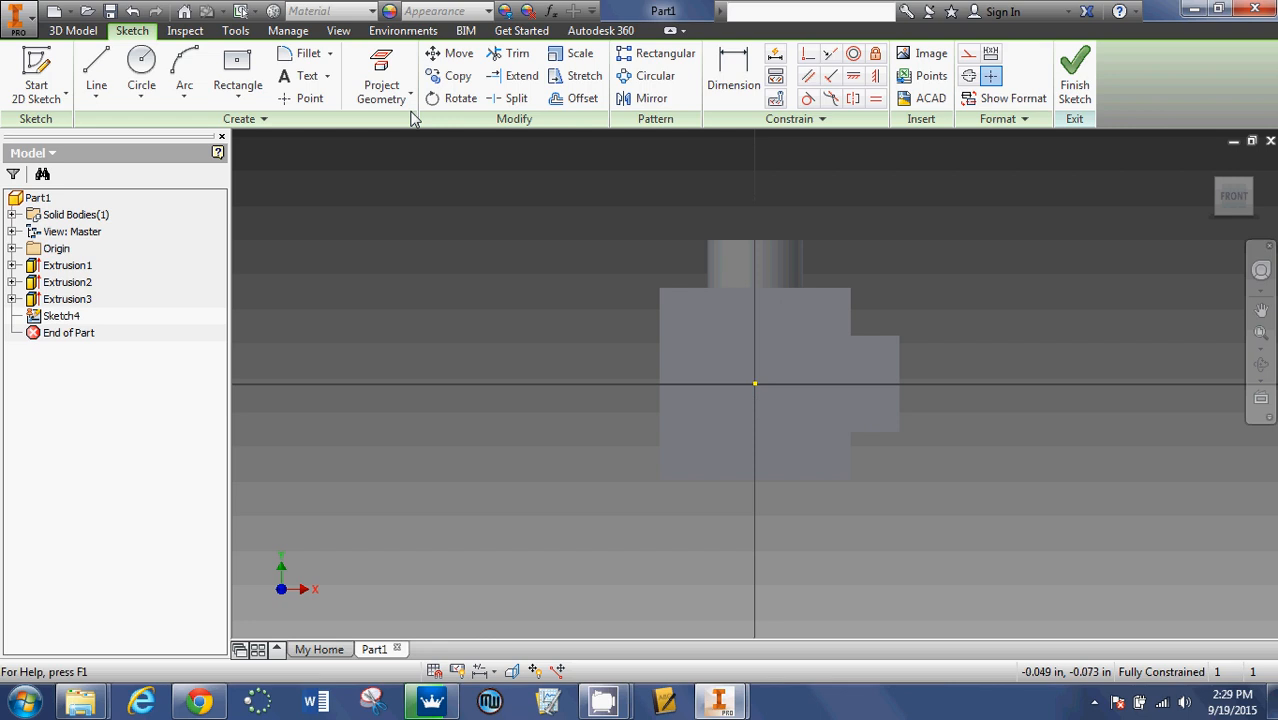
mouse_move(310, 98)
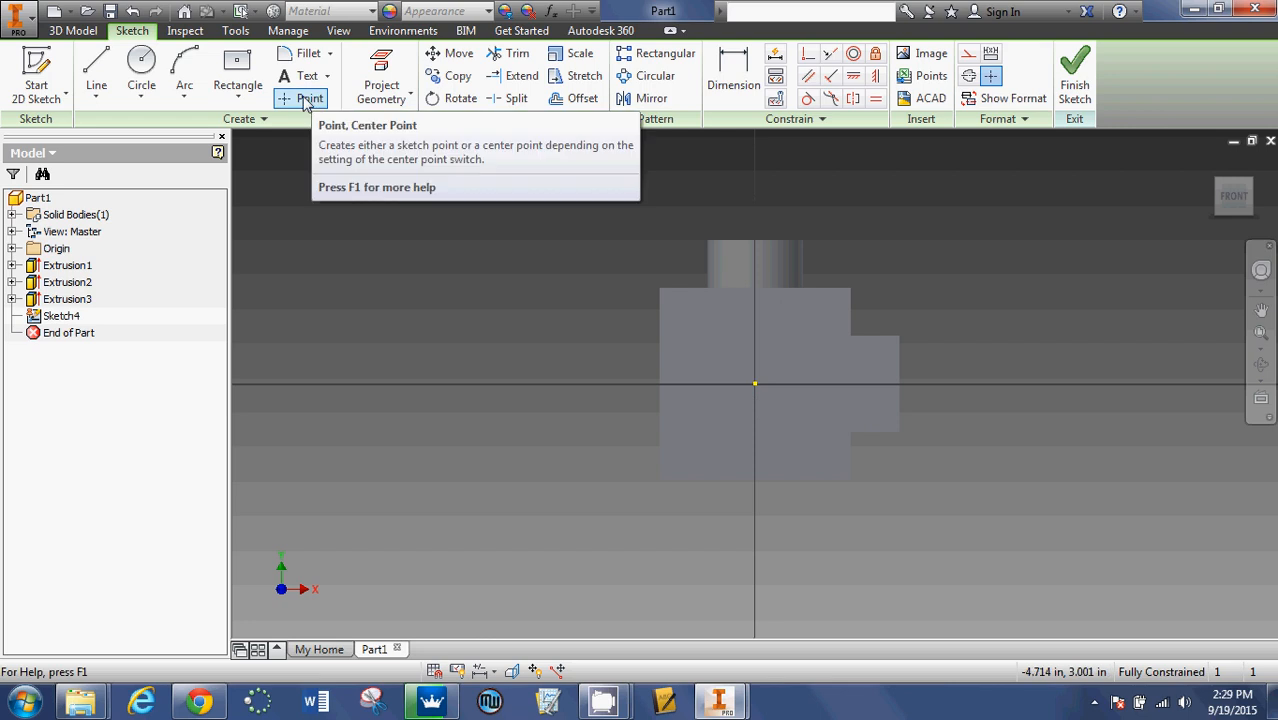
mouse_move(310, 98)
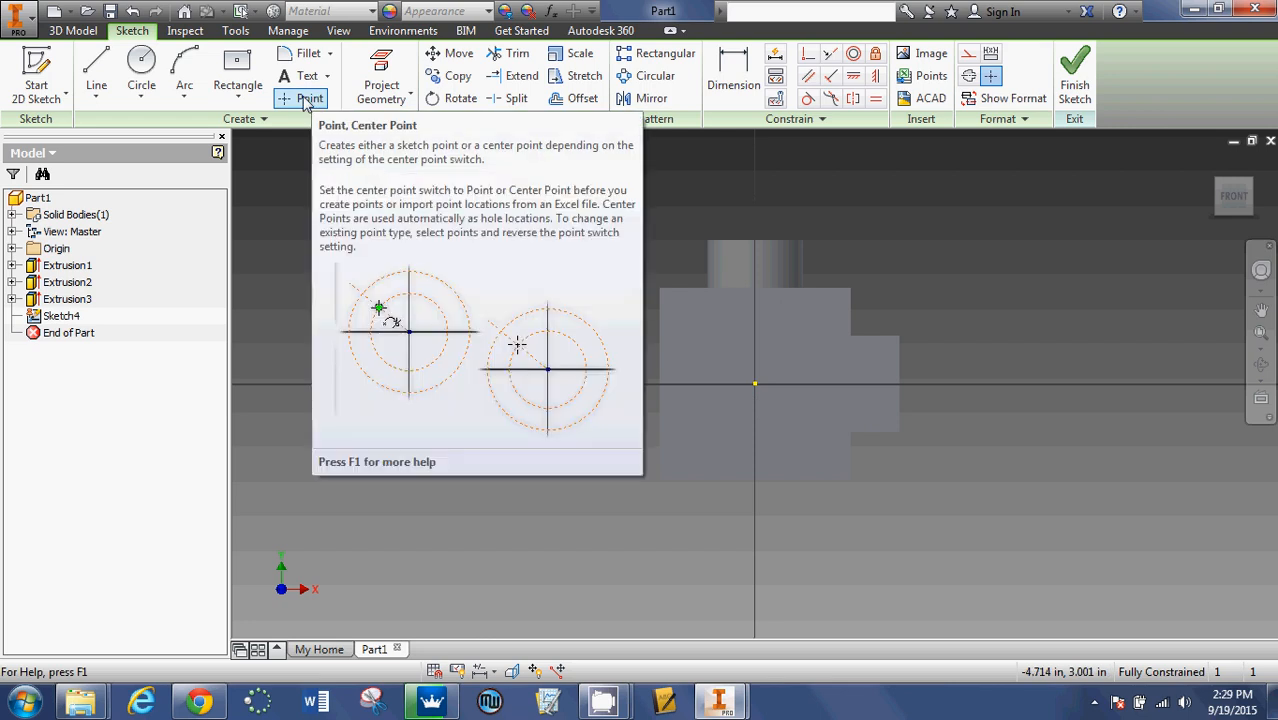
Step: Place a sketch point at the origin of Sketch4 with the Point tool
left_click(308, 98)
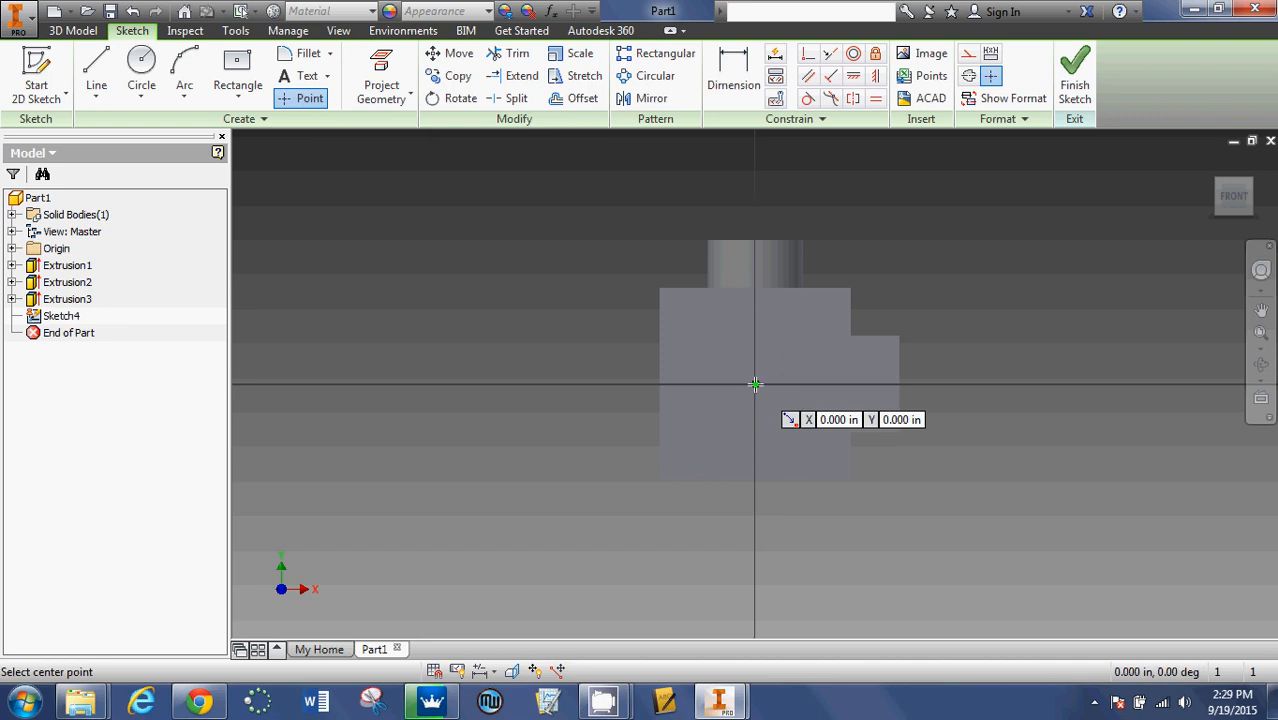
left_click(756, 384)
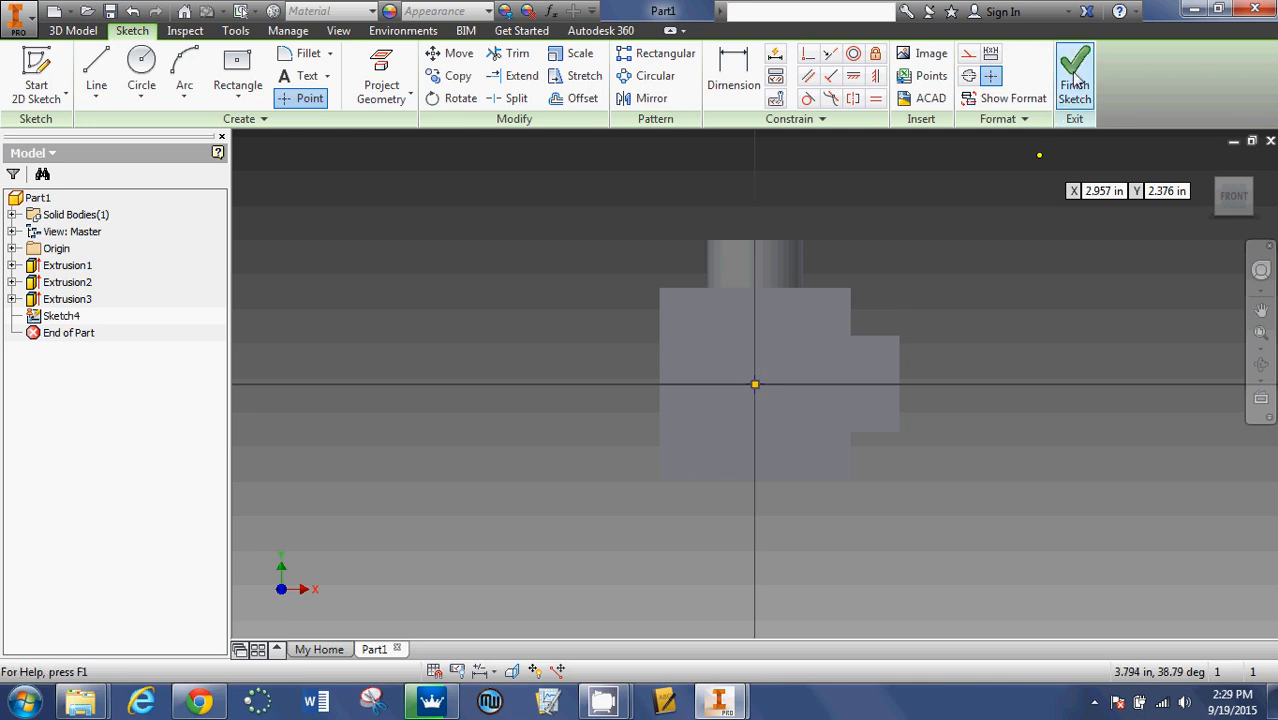
Step: Finish Sketch4 and return to the 3D part with the stud and square boss
left_click(1074, 70)
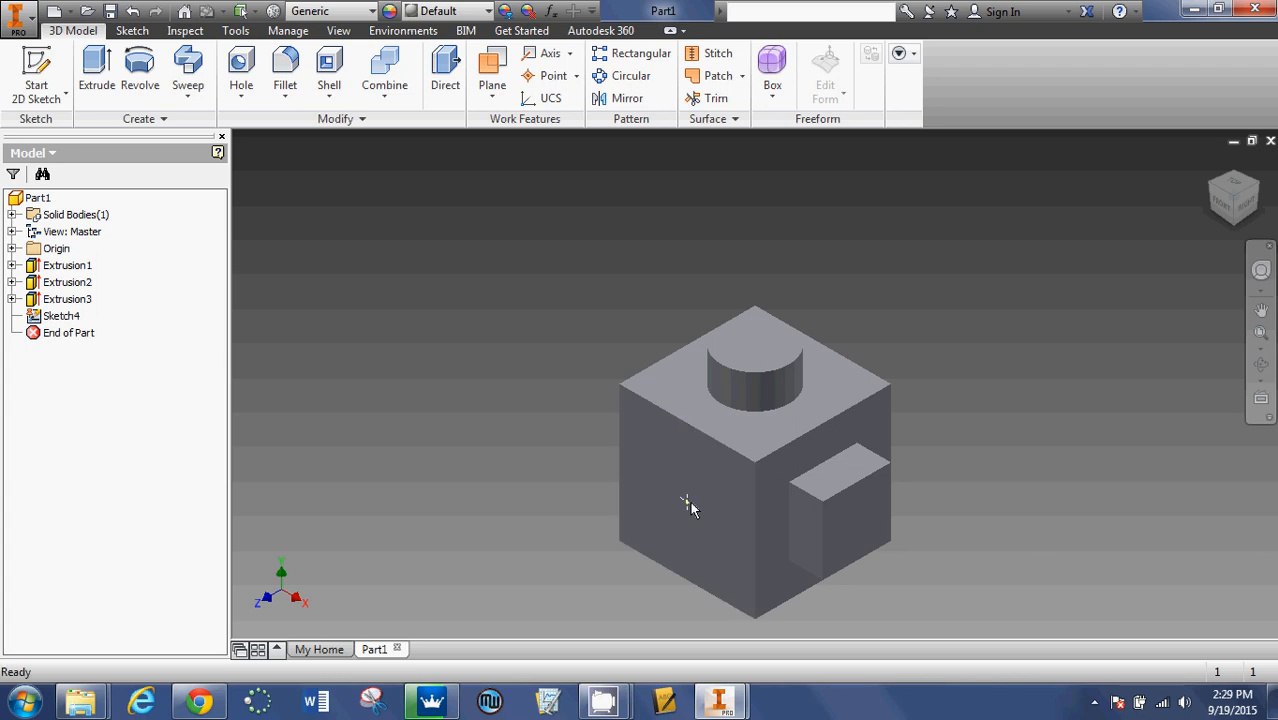
left_click(96, 70)
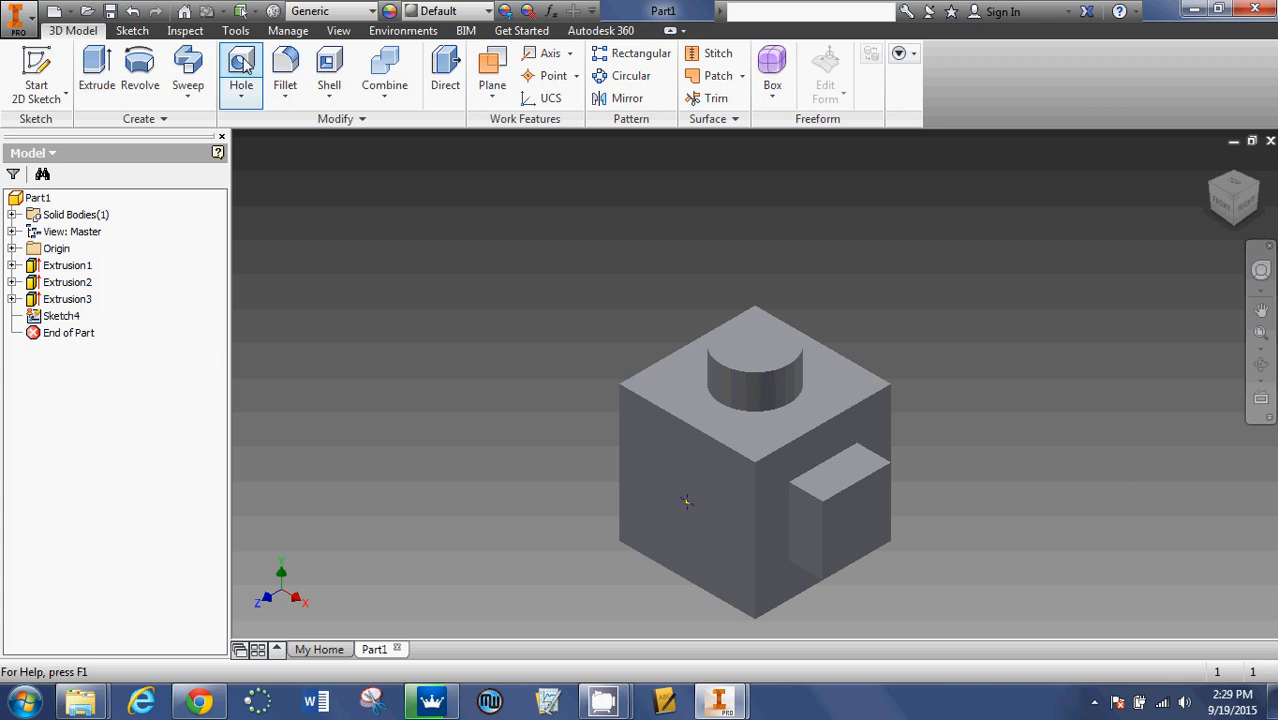
Step: Create Hole1 at the point with diameter 1 in, Through All, and restore the Inventor window
left_click(240, 70)
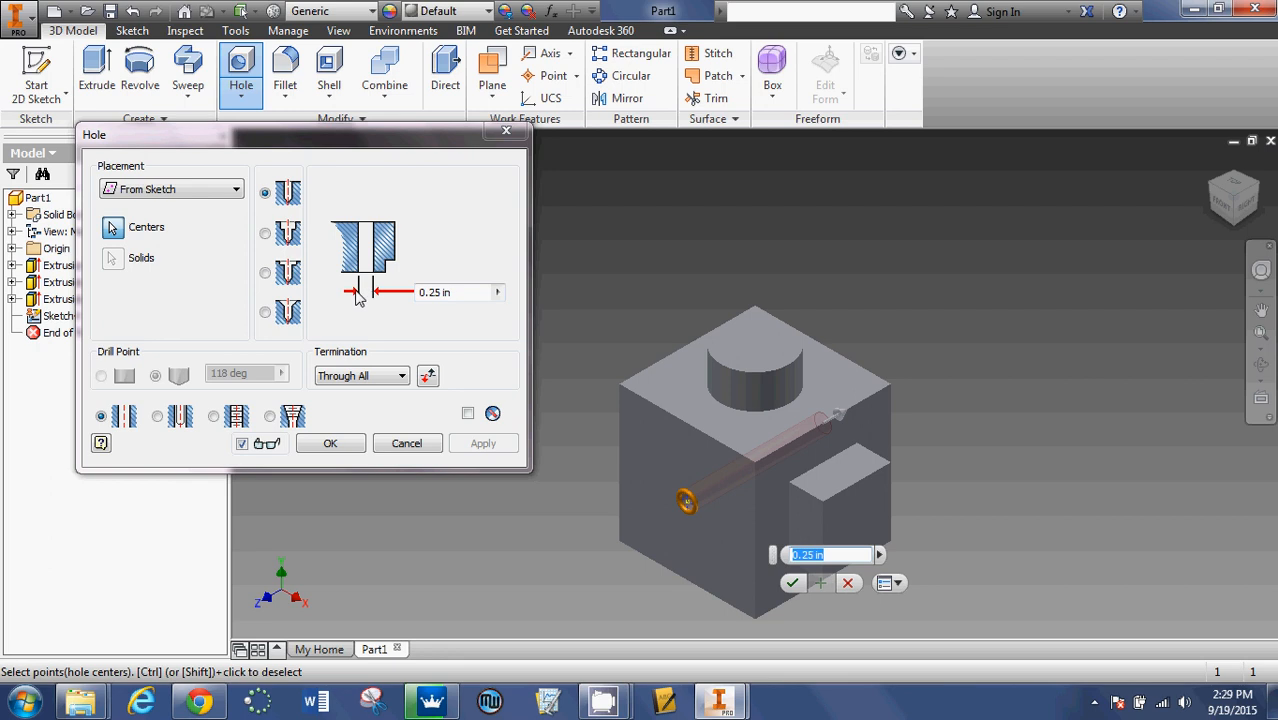
mouse_move(378, 300)
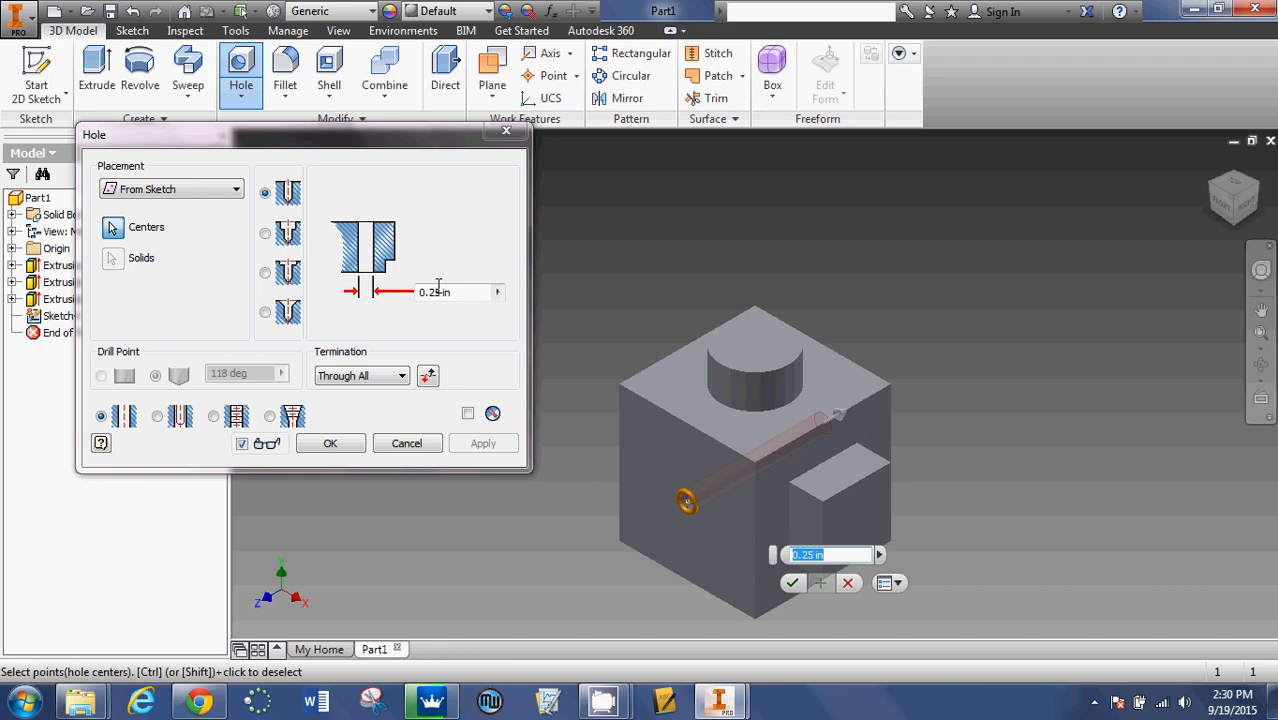
left_click(444, 292)
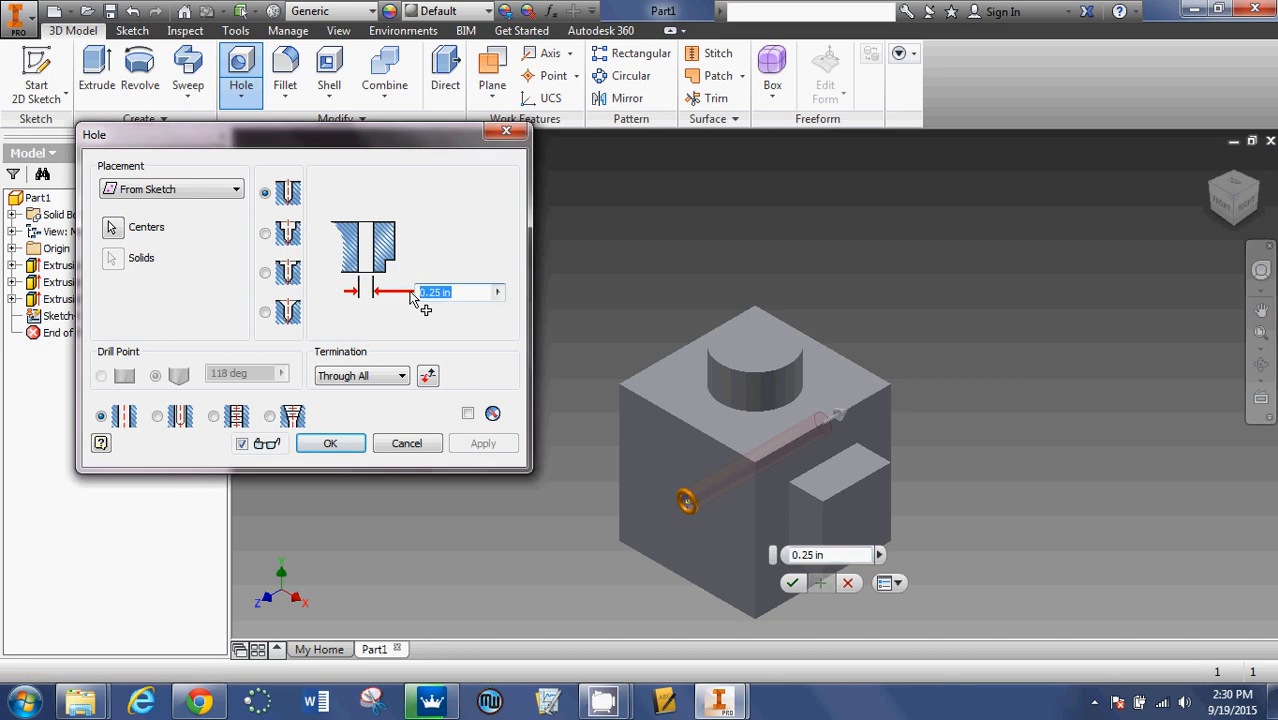
type("1")
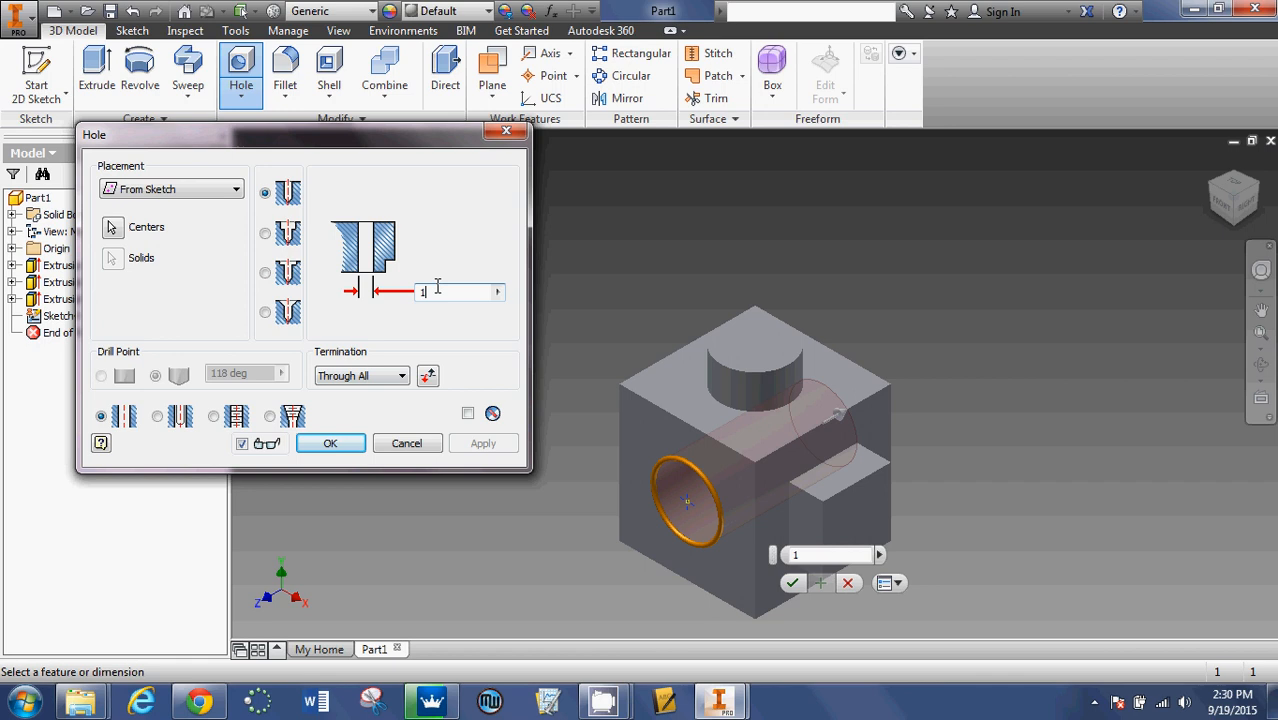
mouse_move(436, 292)
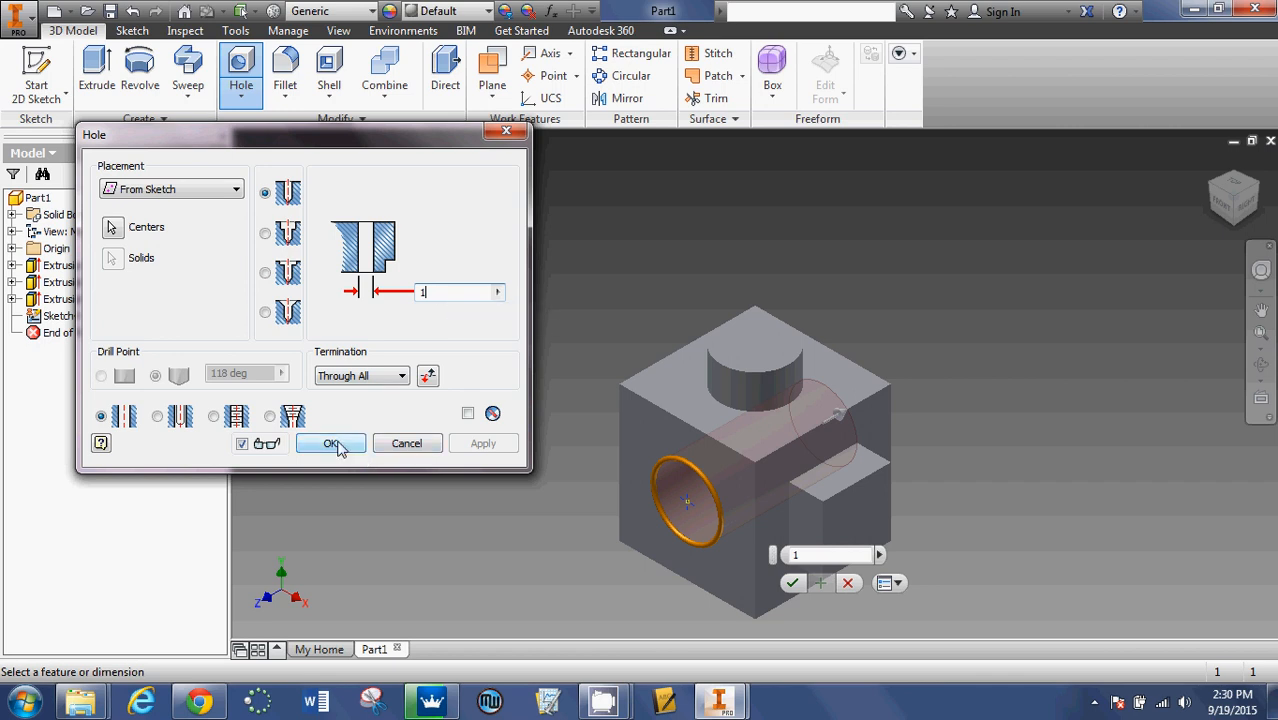
left_click(330, 444)
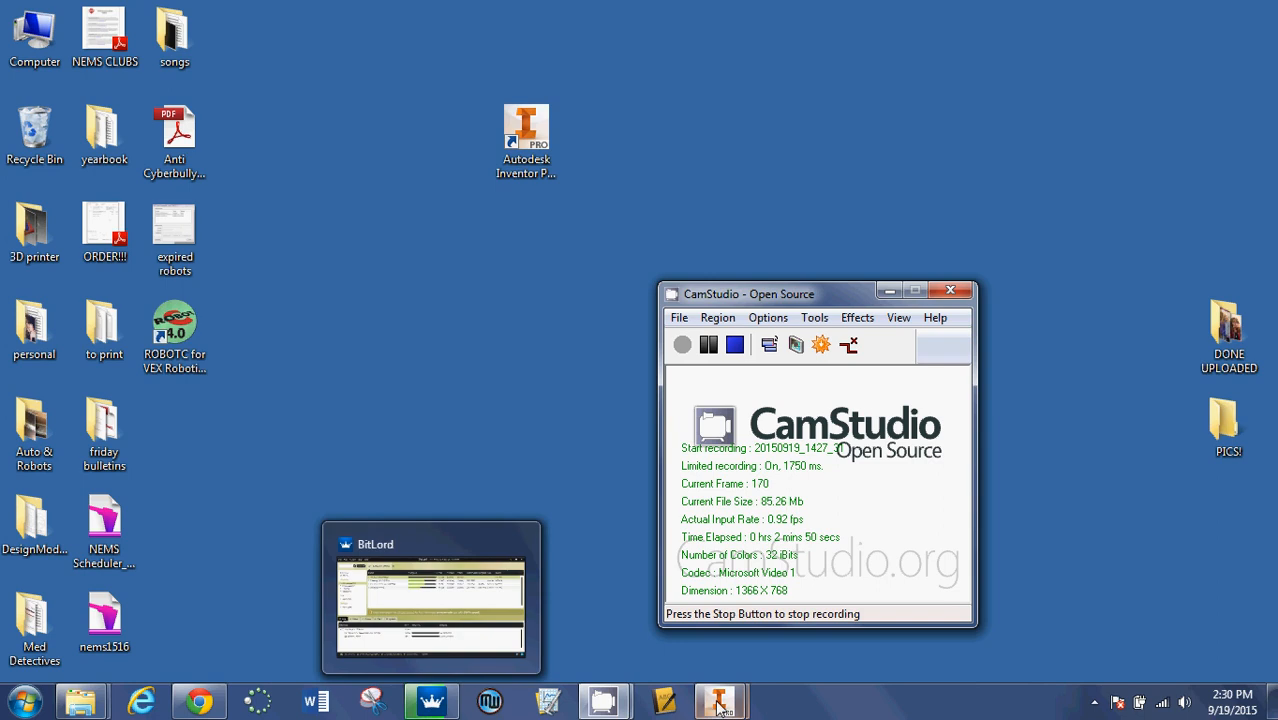
left_click(720, 700)
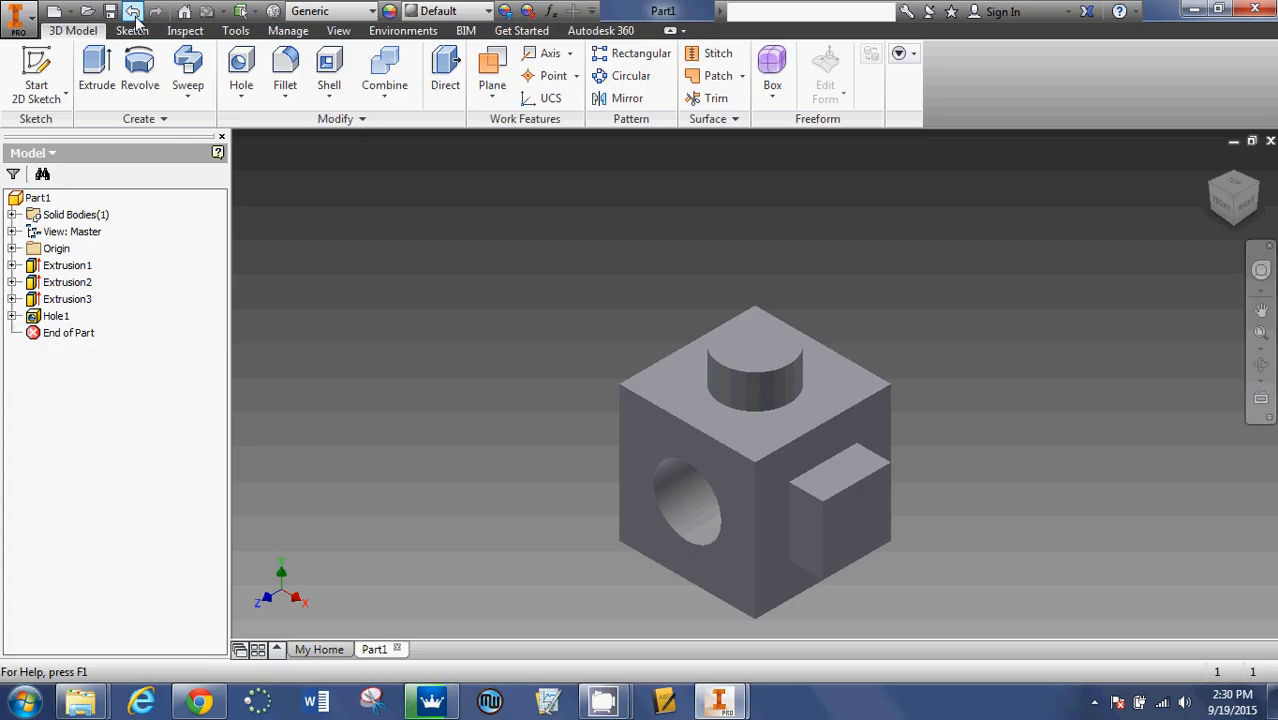
mouse_move(36, 70)
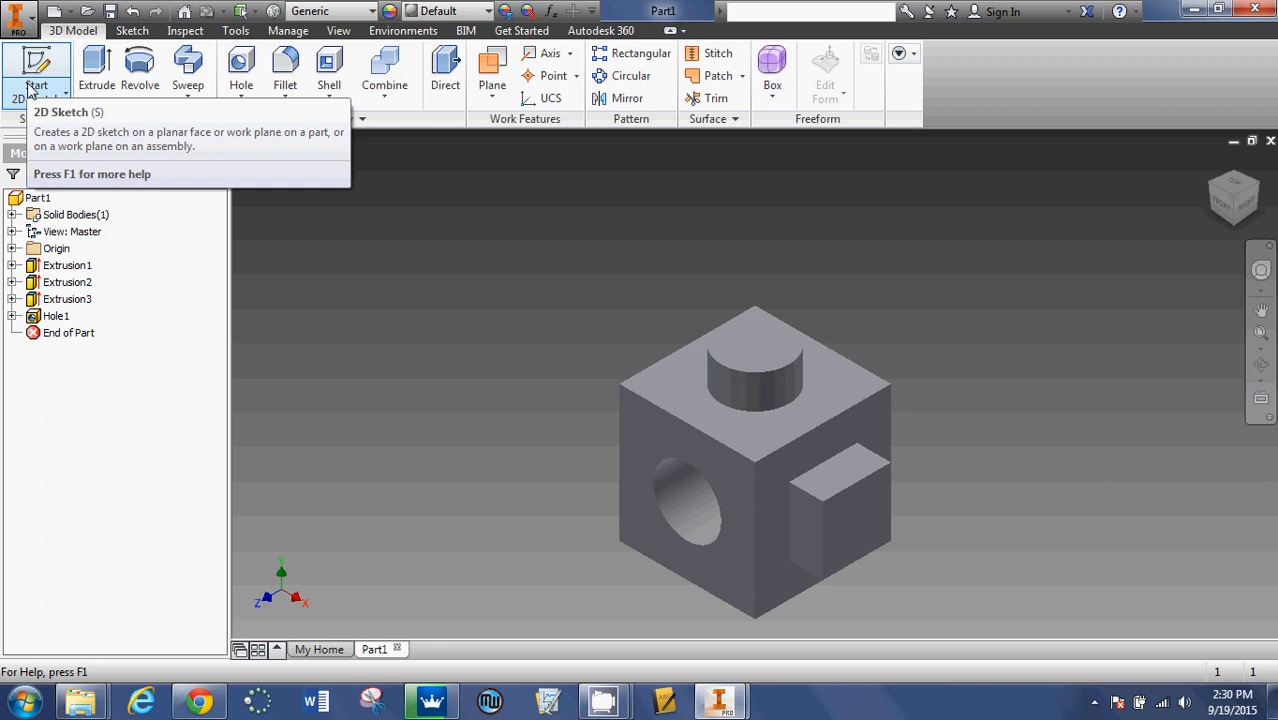
mouse_move(184, 136)
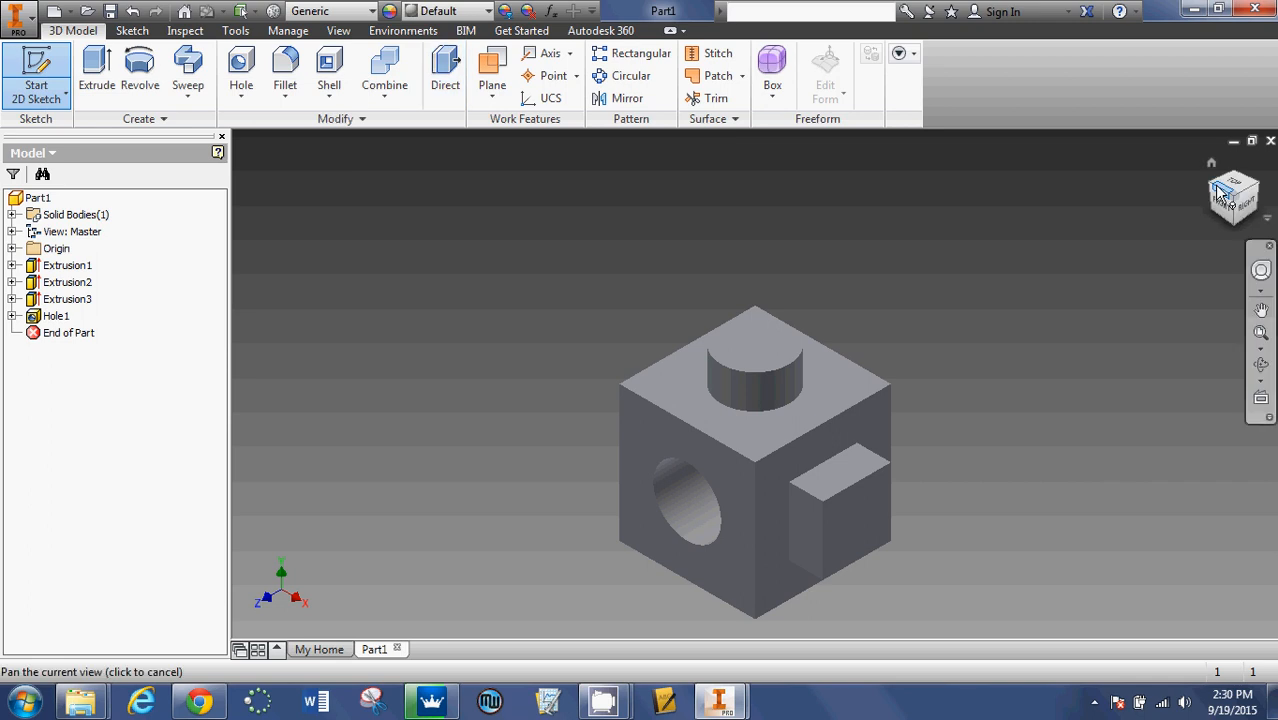
mouse_move(1230, 184)
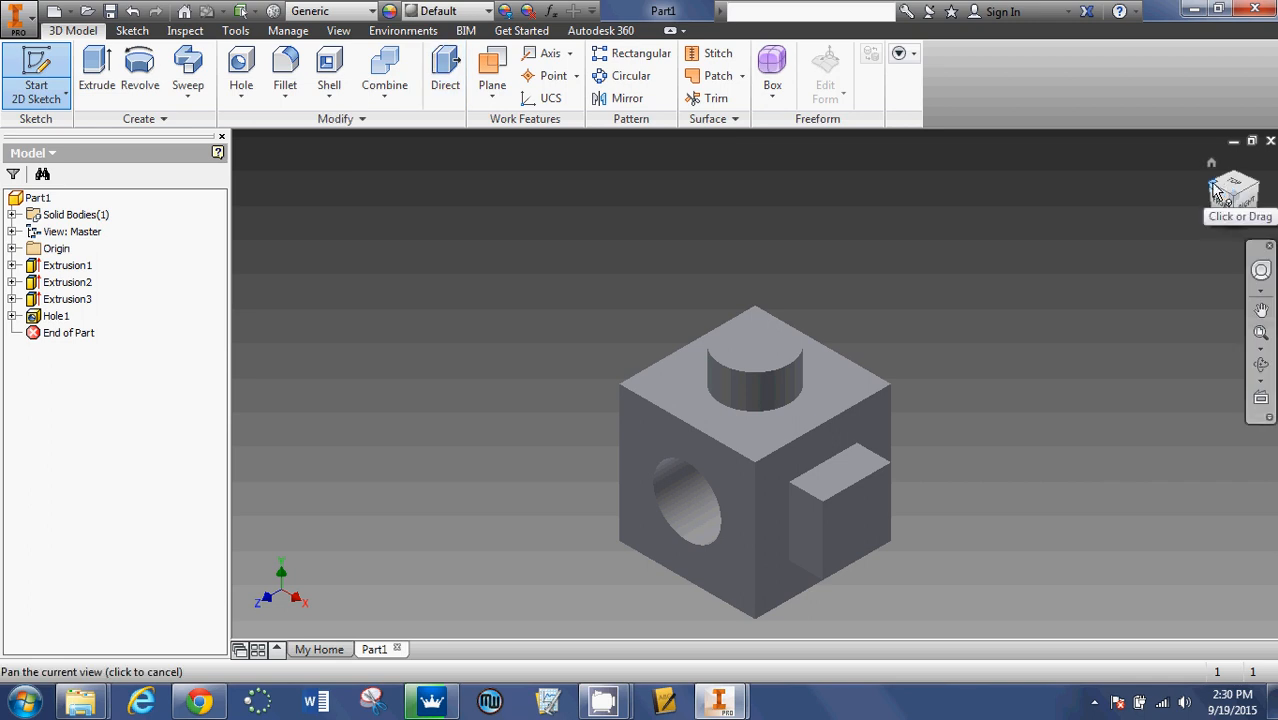
Step: Start a new 2D sketch, Sketch5, on the cube's left face
left_click(1232, 188)
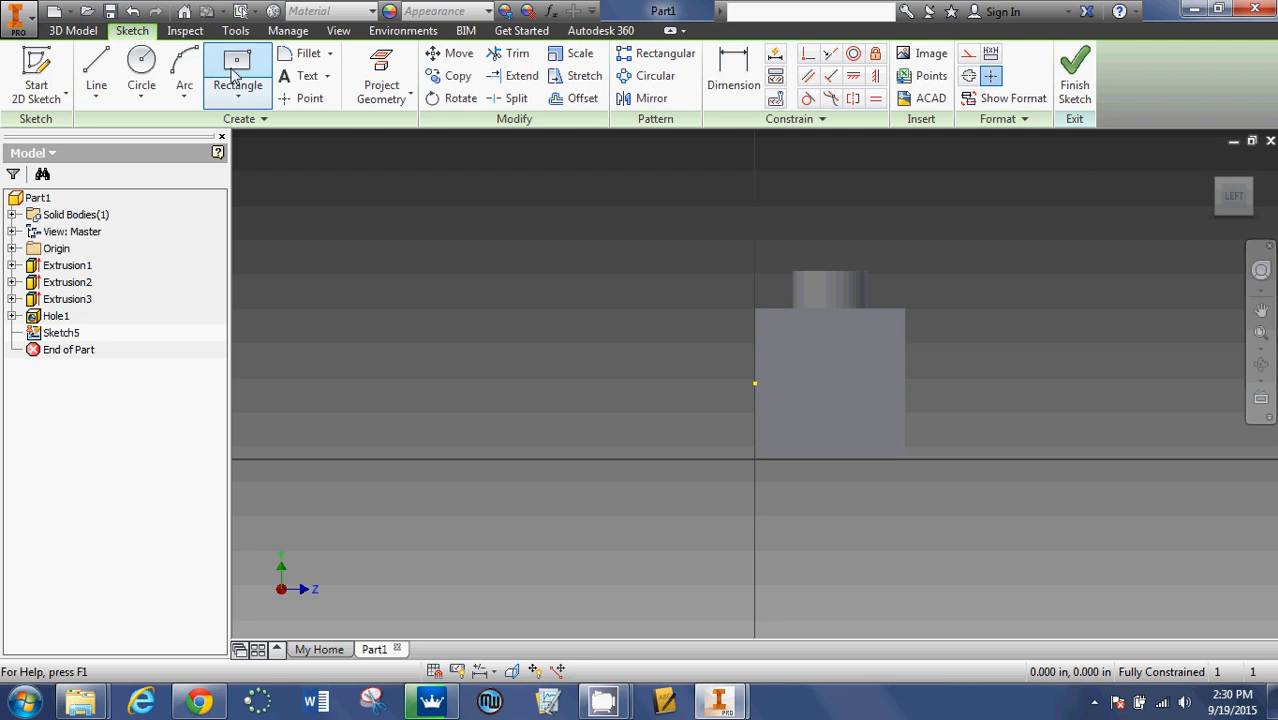
Step: Draw a 1.000 by 1.000 square on the left face with the Rectangle tool
left_click(238, 70)
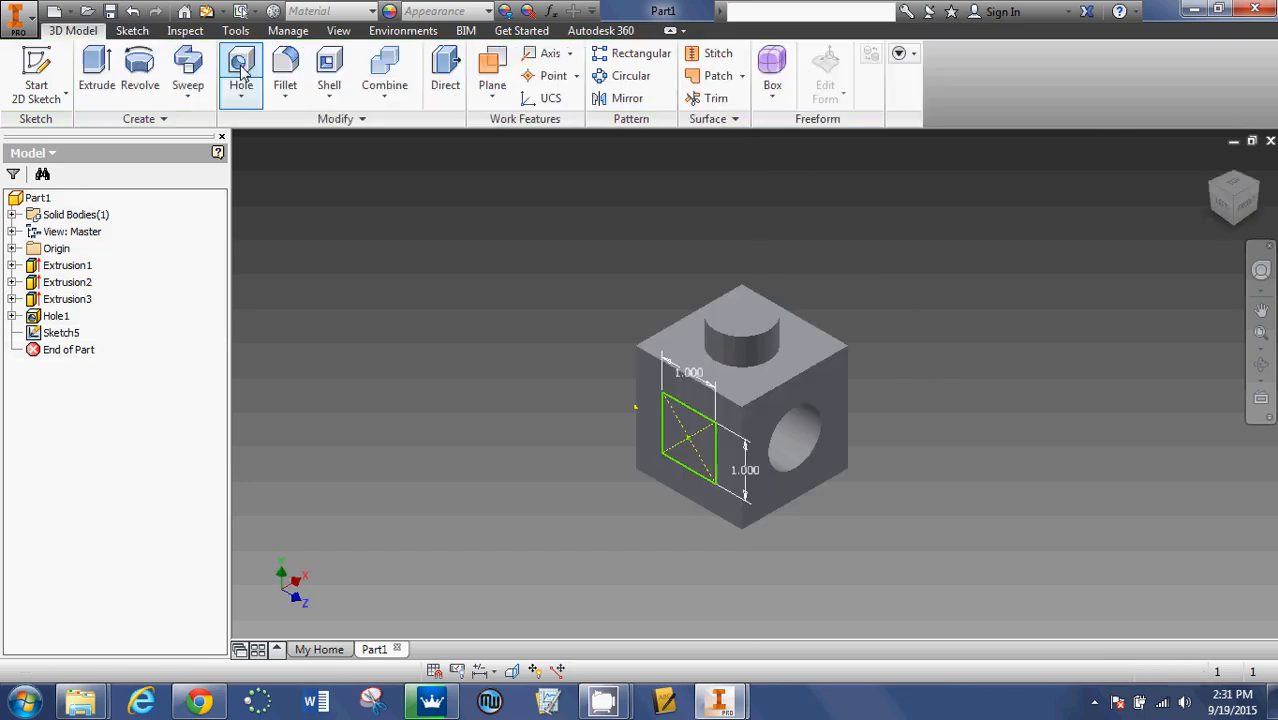
Step: Extrude the square as a Cut 0.5 deep into the cube, creating Extrusion4
left_click(96, 70)
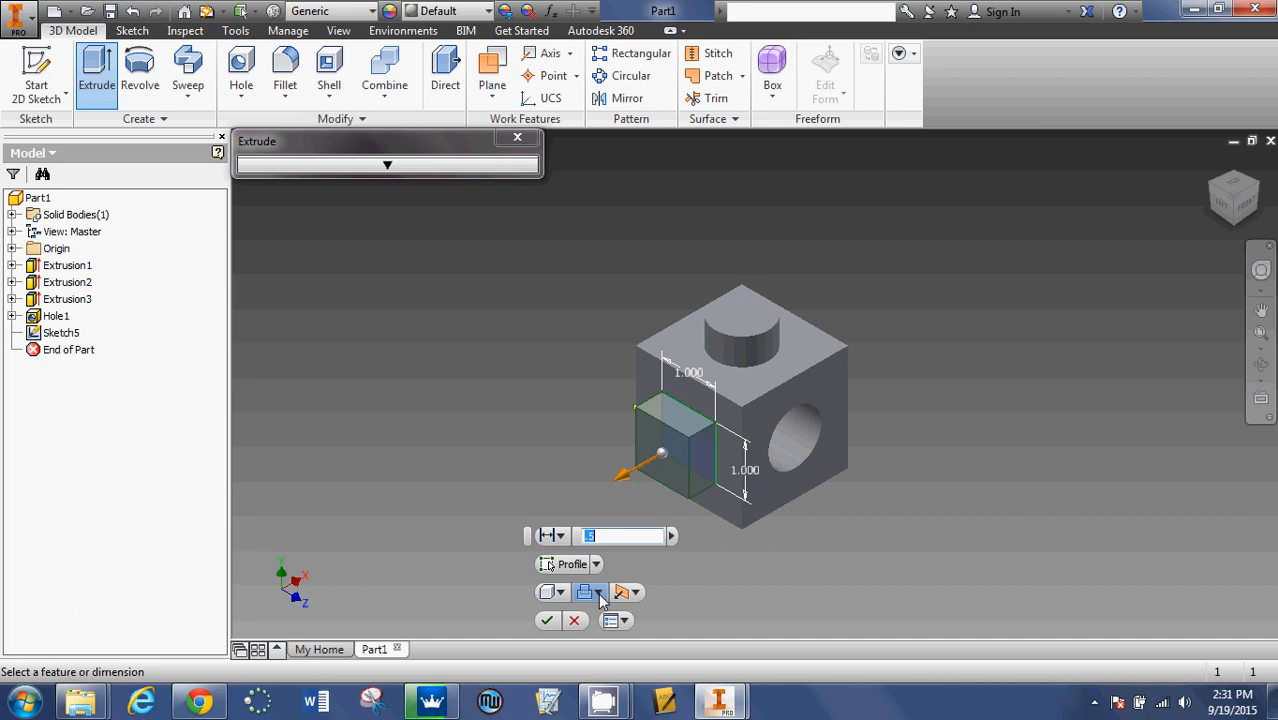
mouse_move(596, 592)
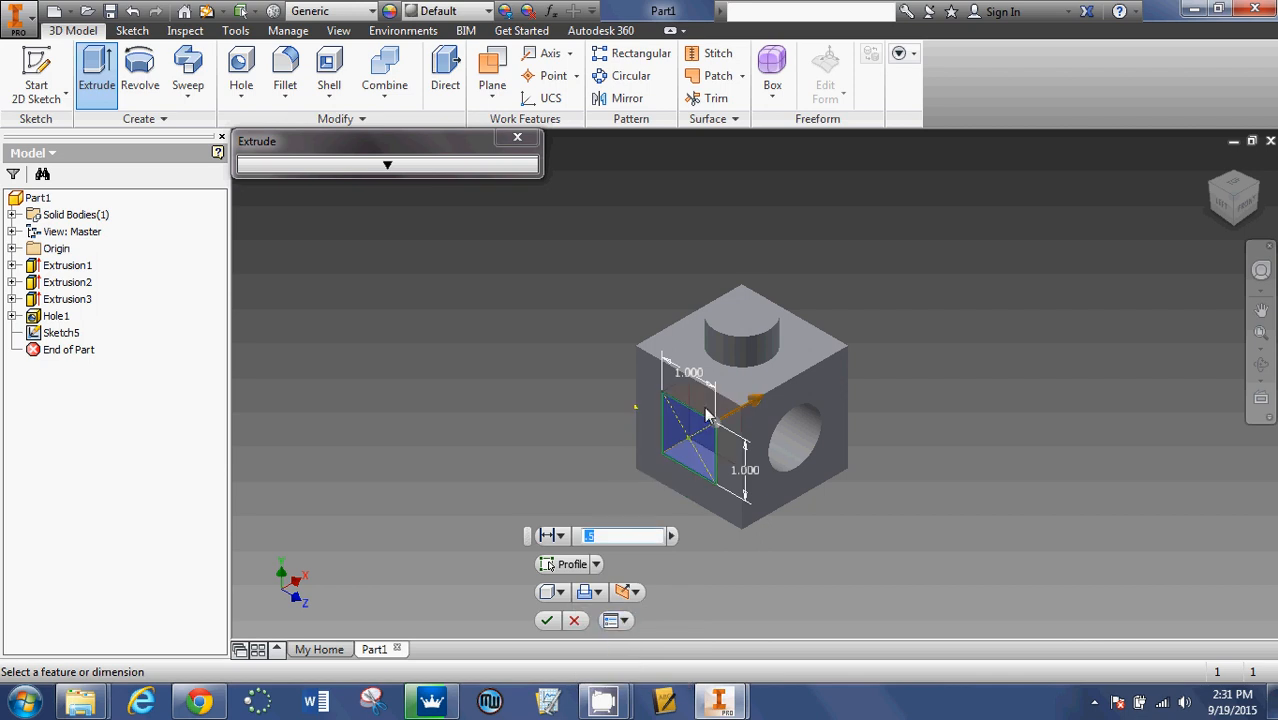
mouse_move(628, 556)
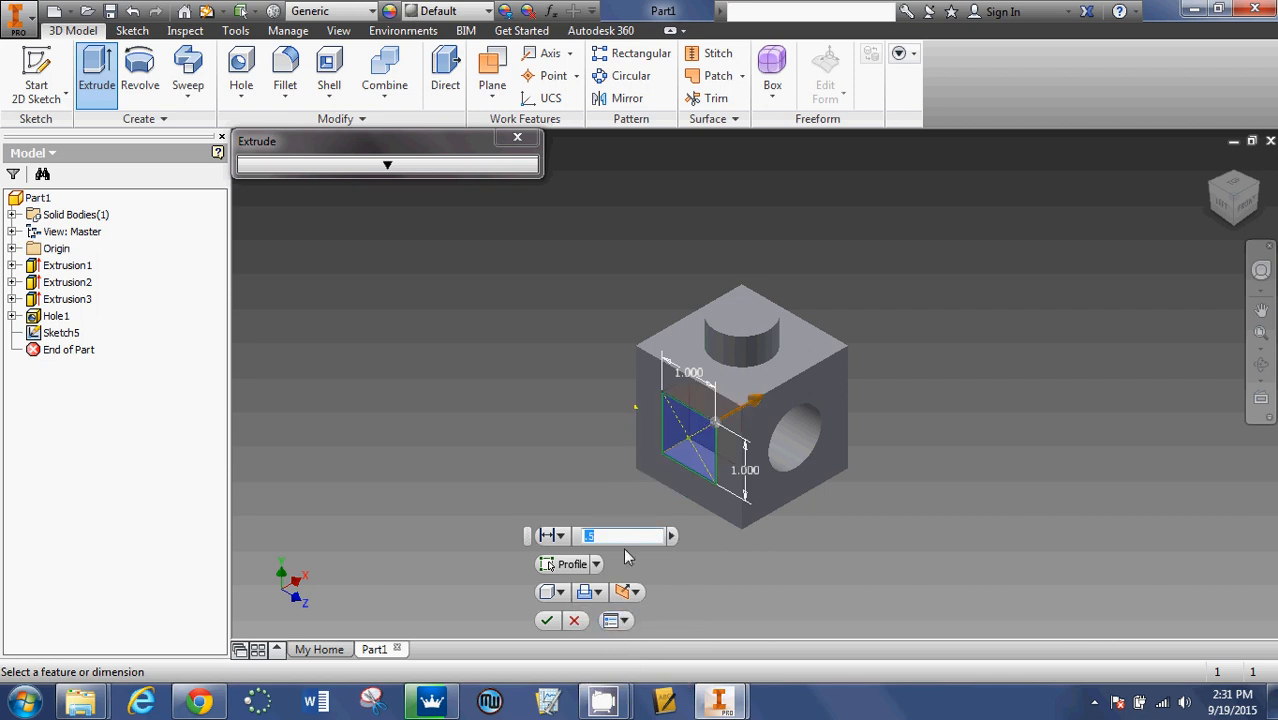
mouse_move(624, 472)
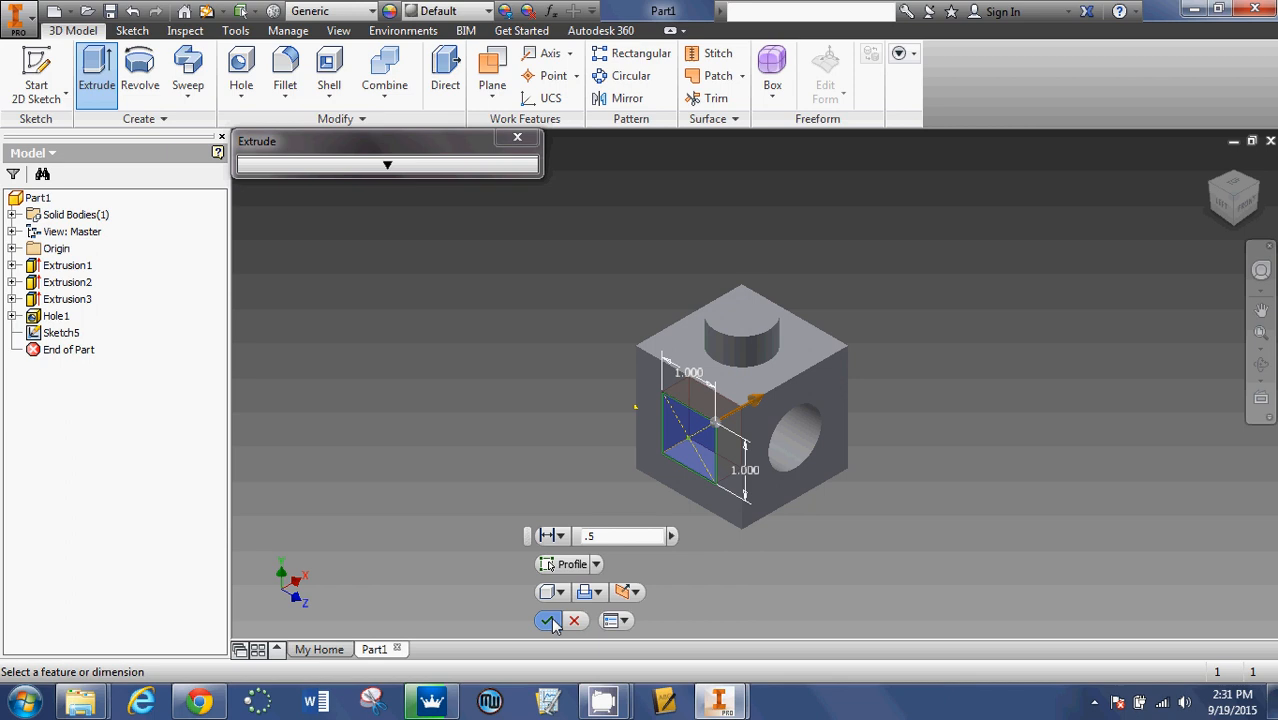
left_click(548, 620)
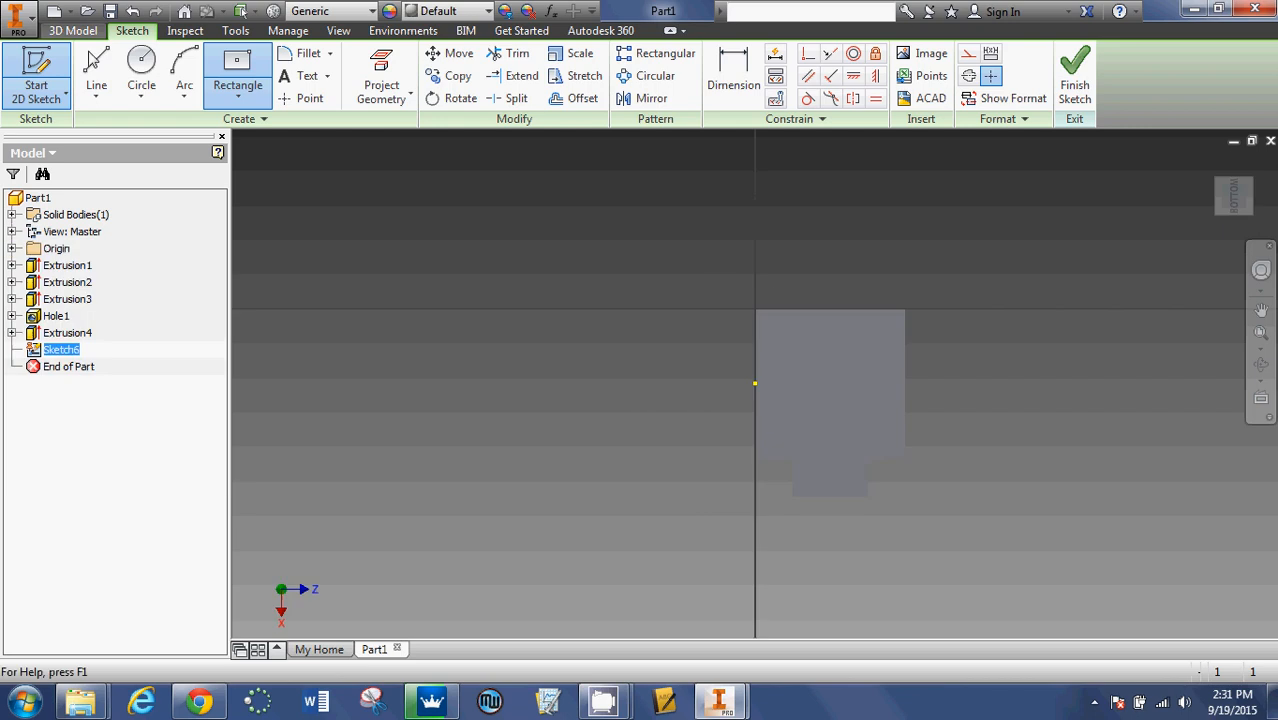
Step: Draw a circle of diameter 1 on the cube's face and finish Sketch6
left_click(140, 64)
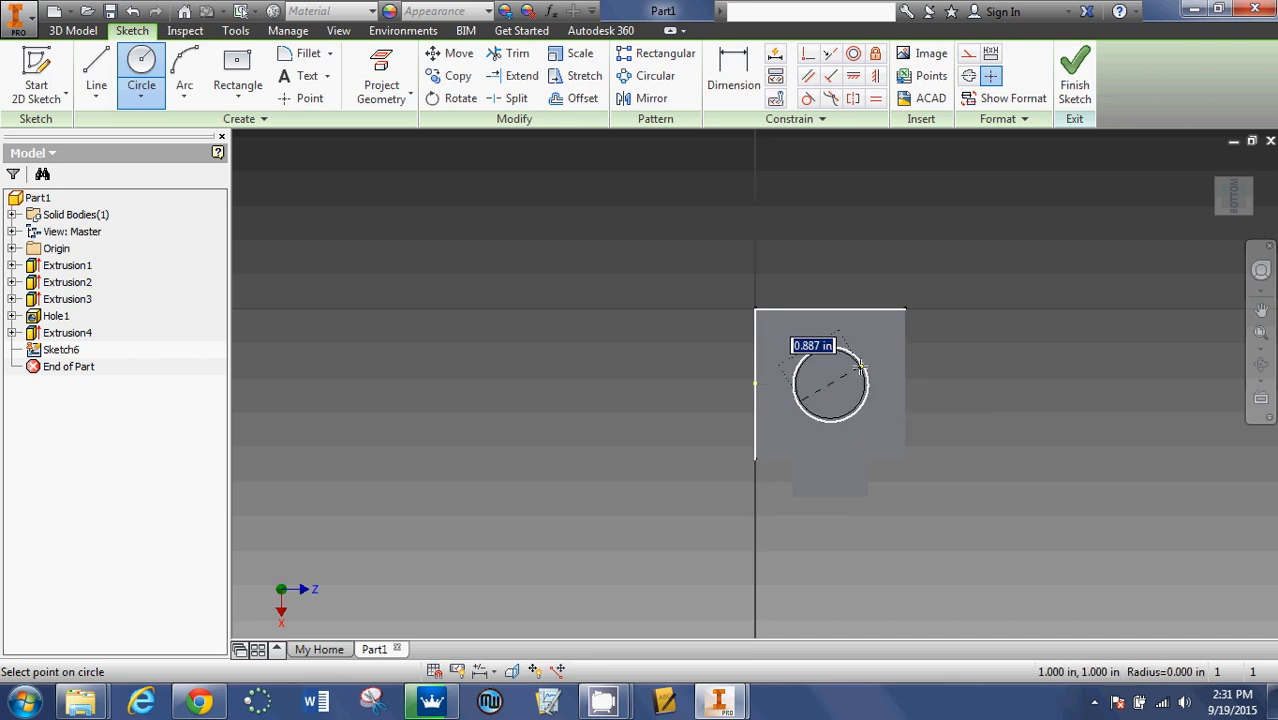
type("1")
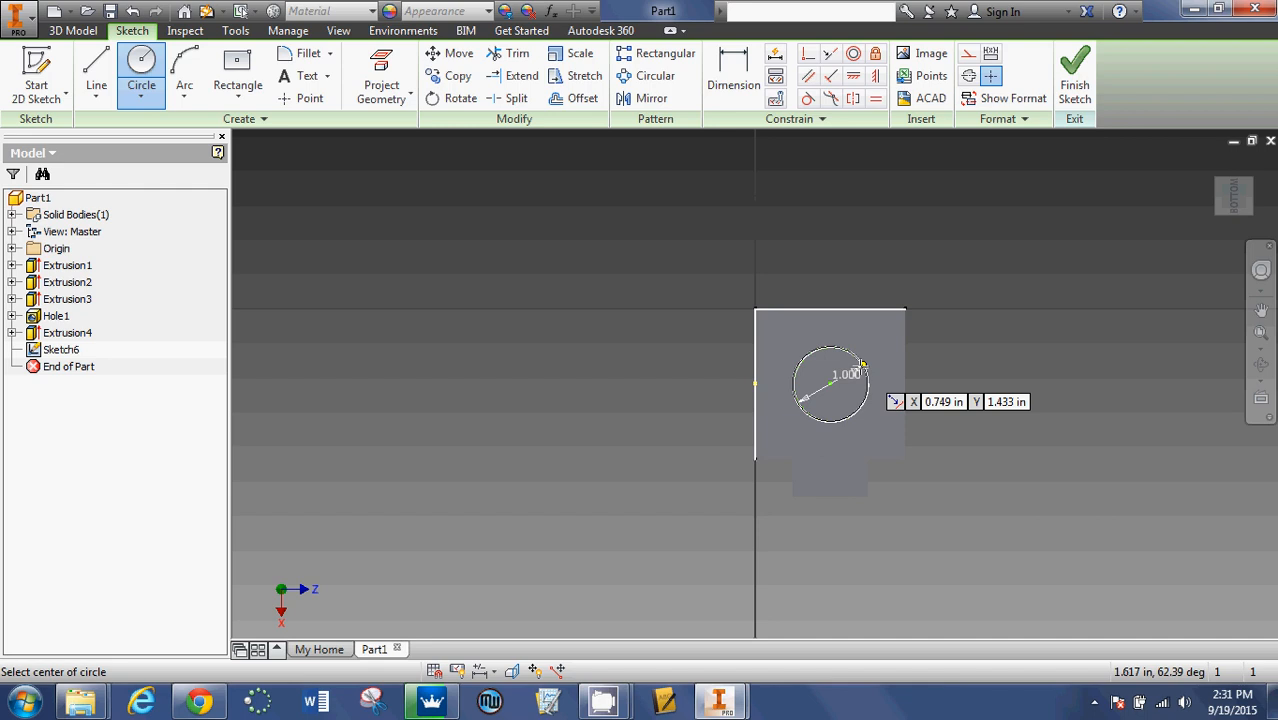
left_click(1074, 76)
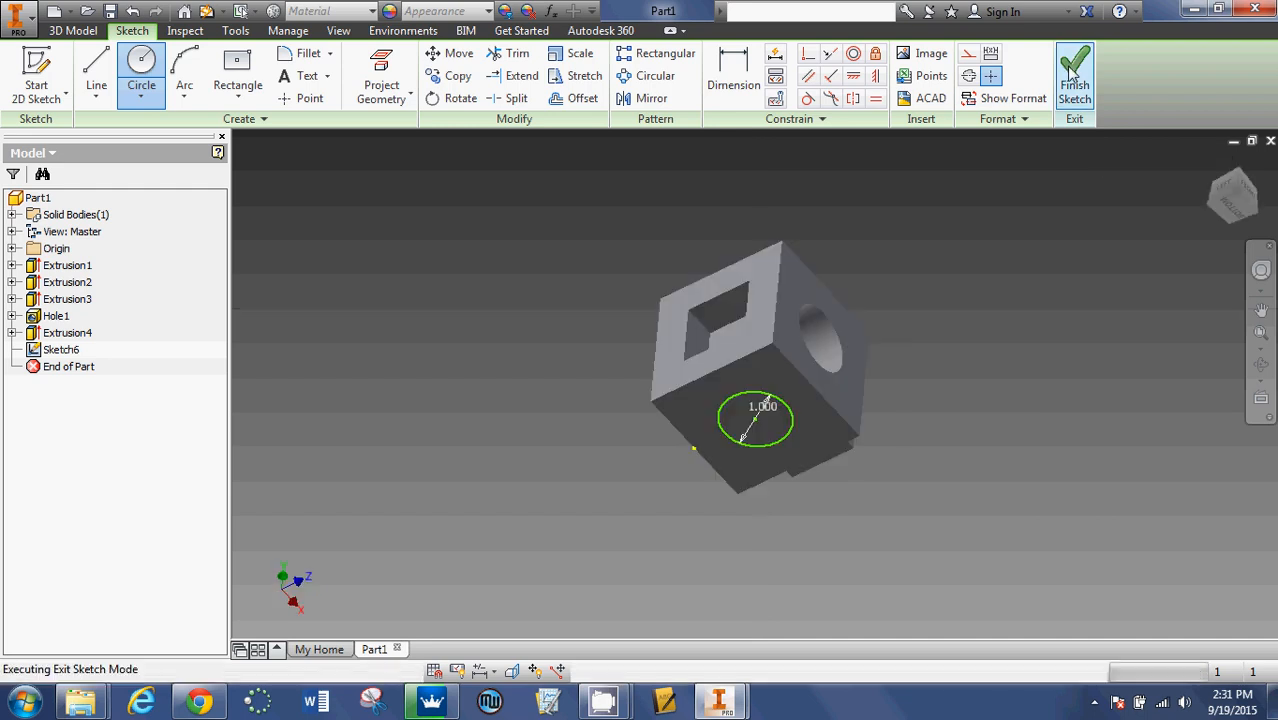
Step: Extrude the circle with the Cut operation to form the round pocket Extrusion5
left_click(1074, 76)
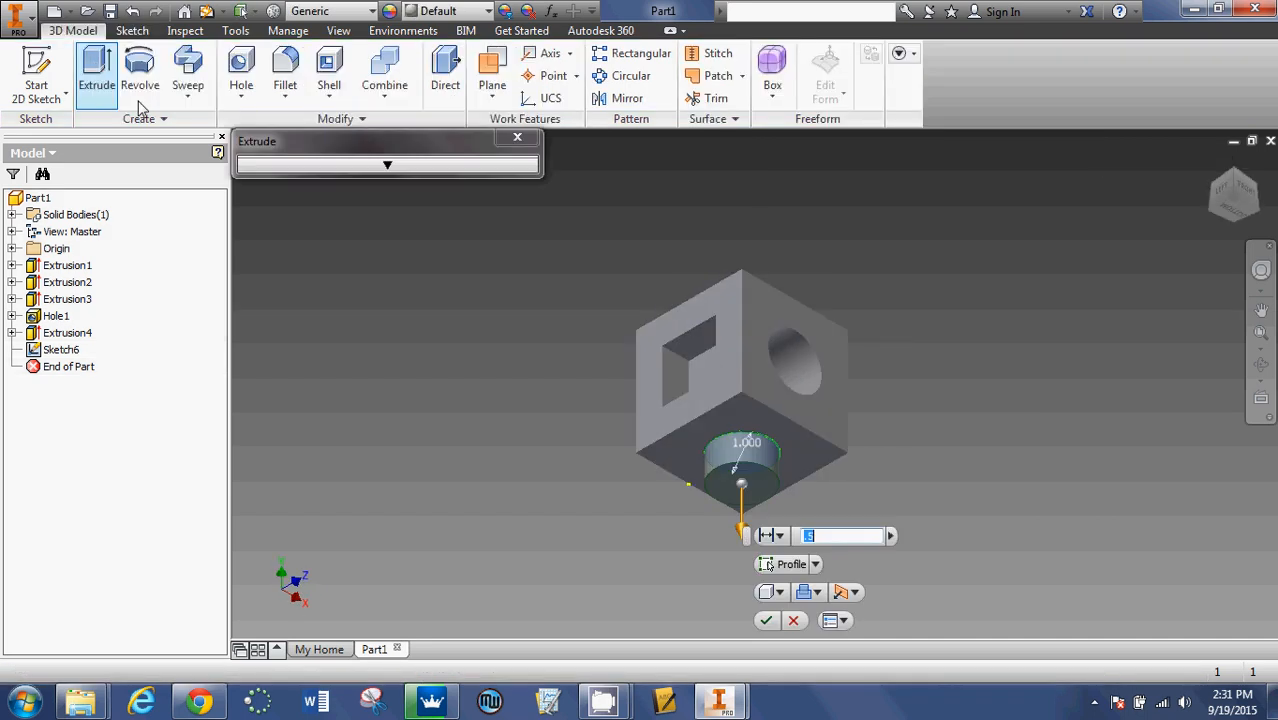
left_click(820, 592)
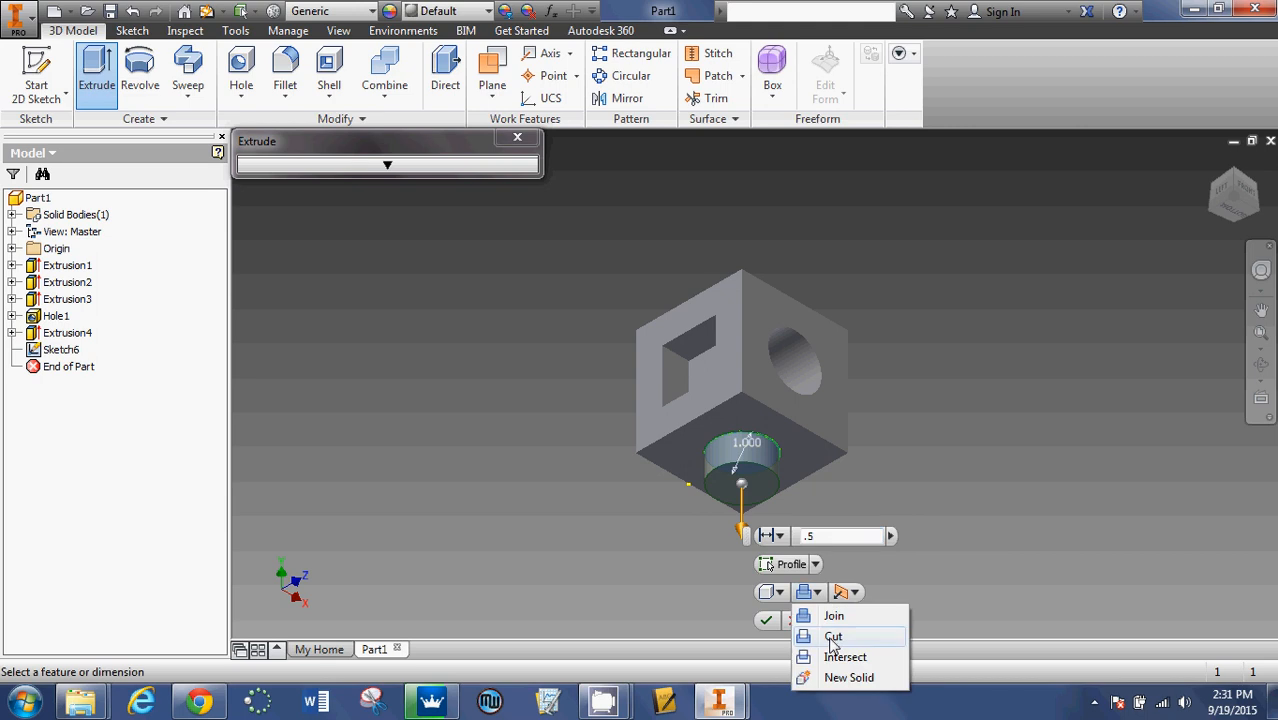
left_click(834, 636)
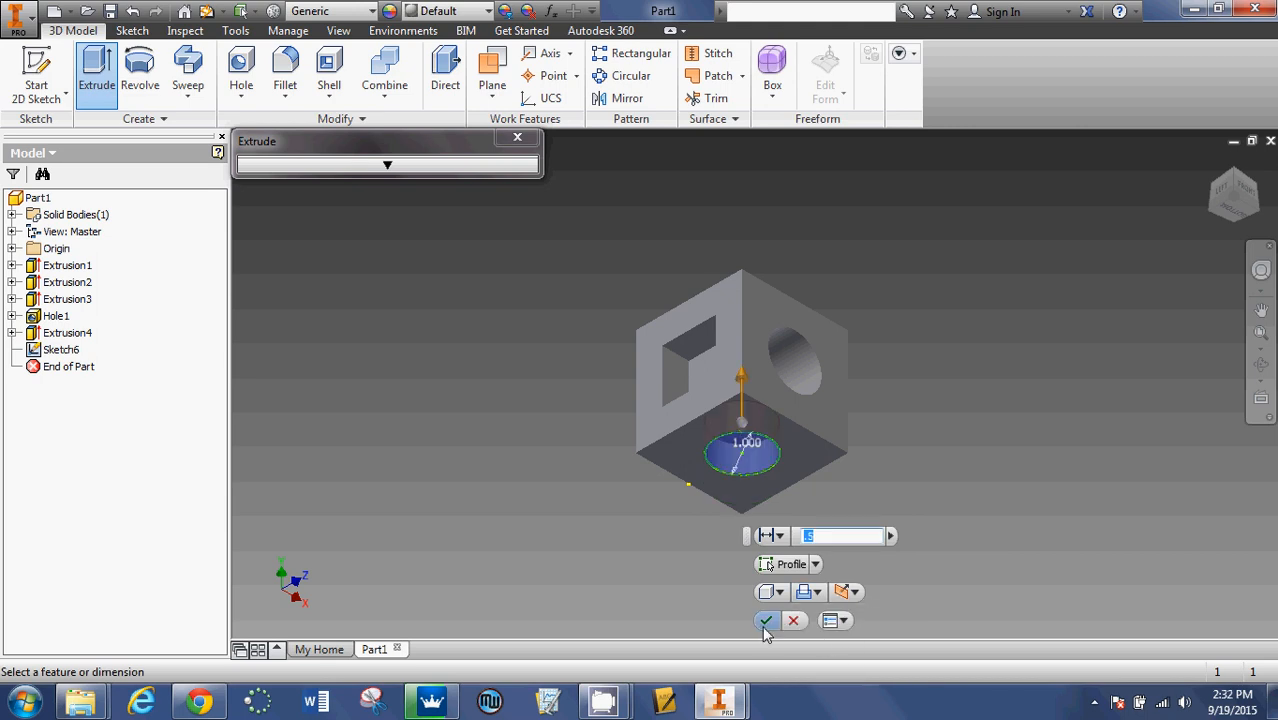
left_click(766, 620)
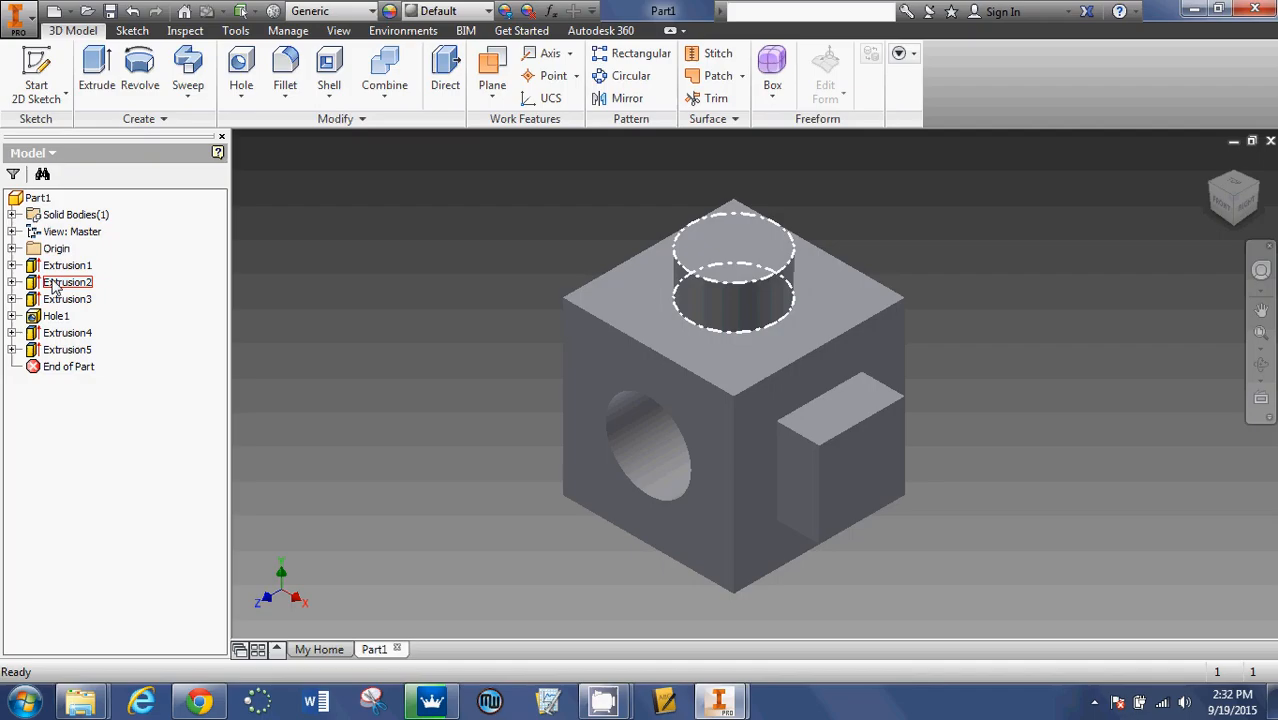
left_click(66, 264)
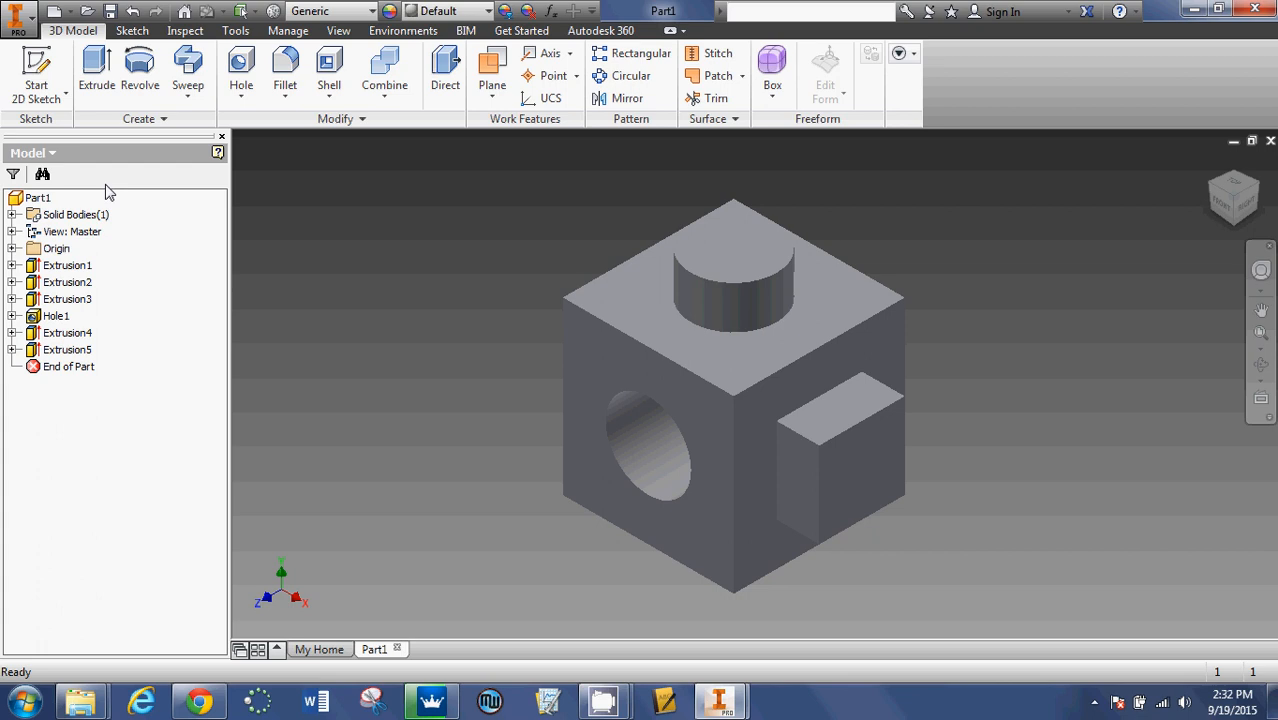
left_click(56, 248)
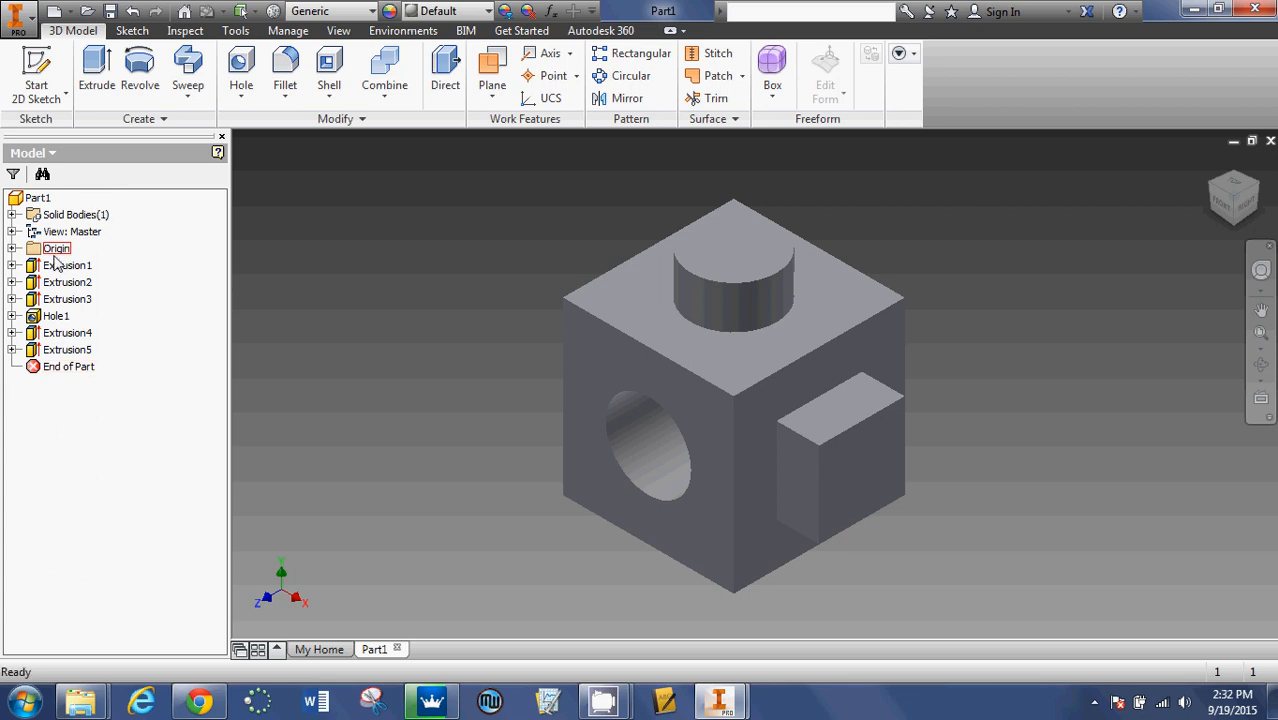
left_click(68, 264)
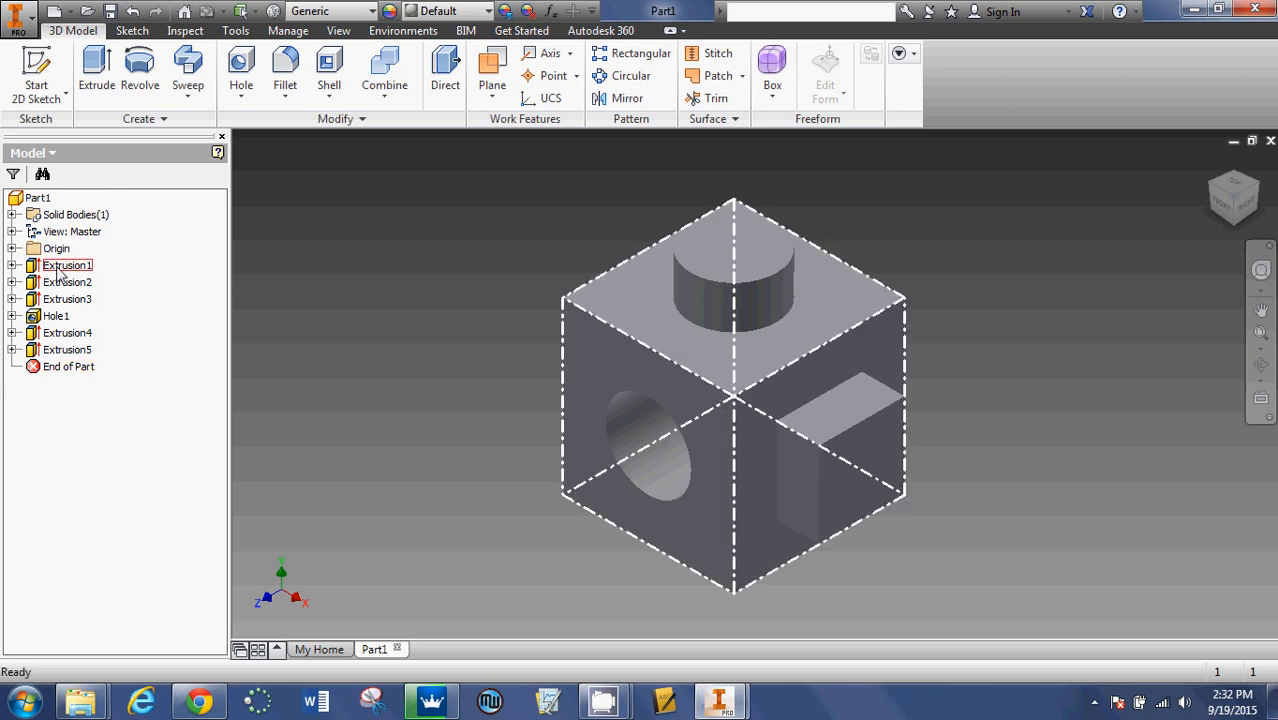
left_click(68, 300)
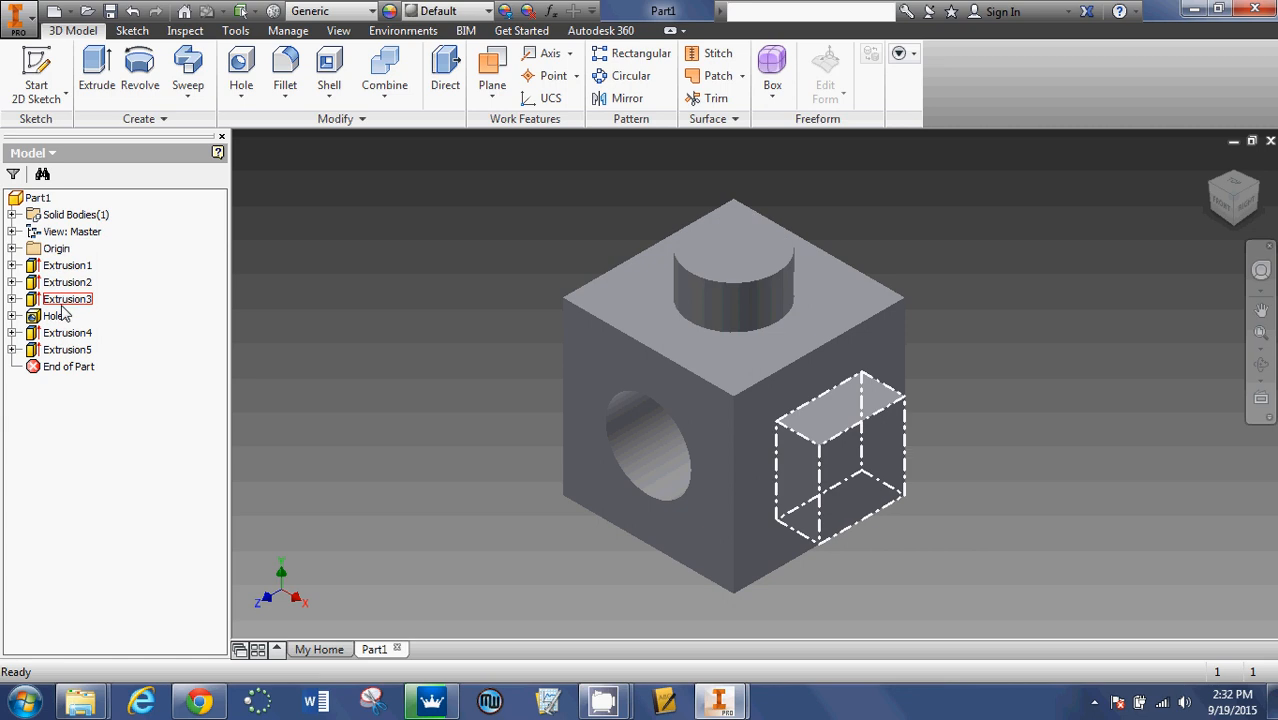
left_click(68, 332)
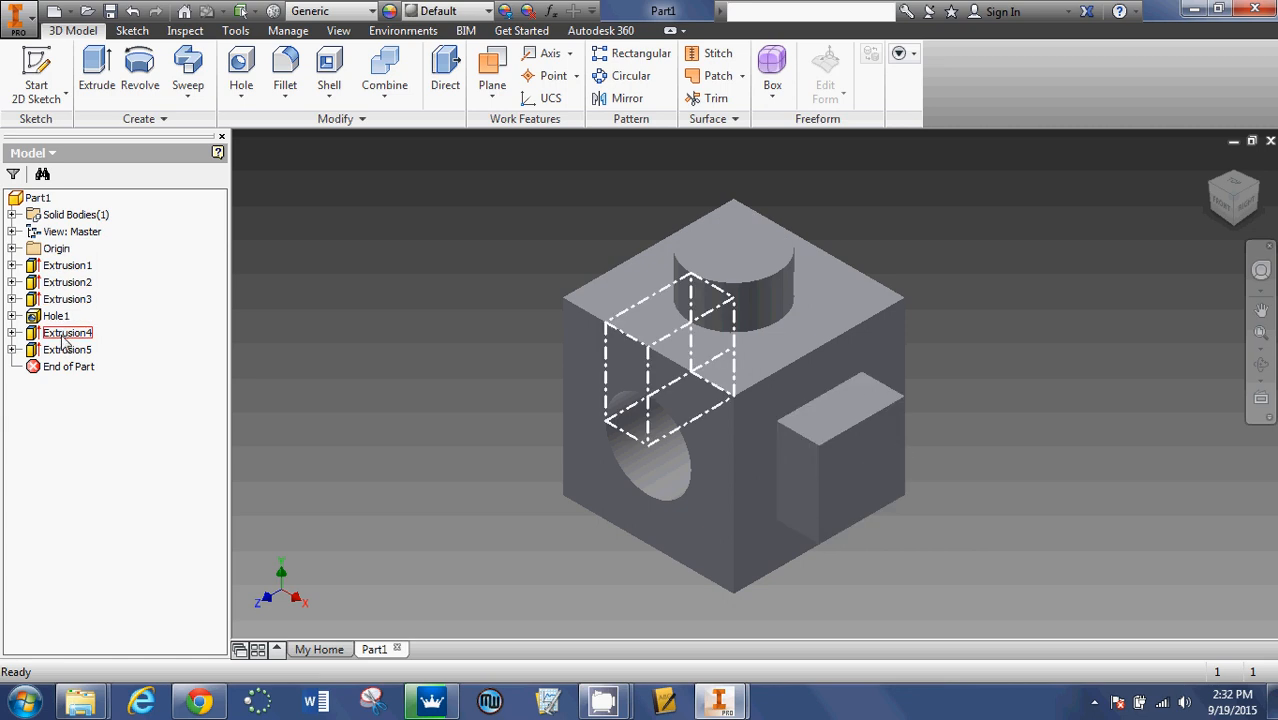
left_click(68, 348)
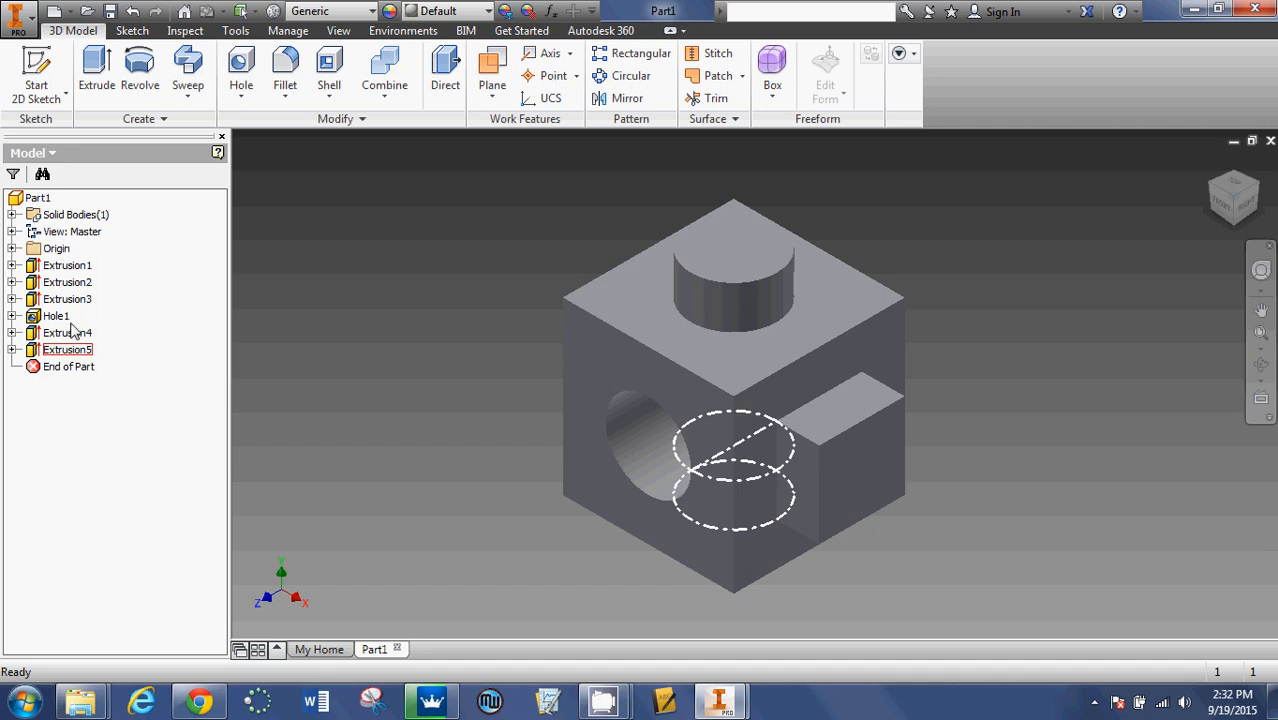
left_click(68, 264)
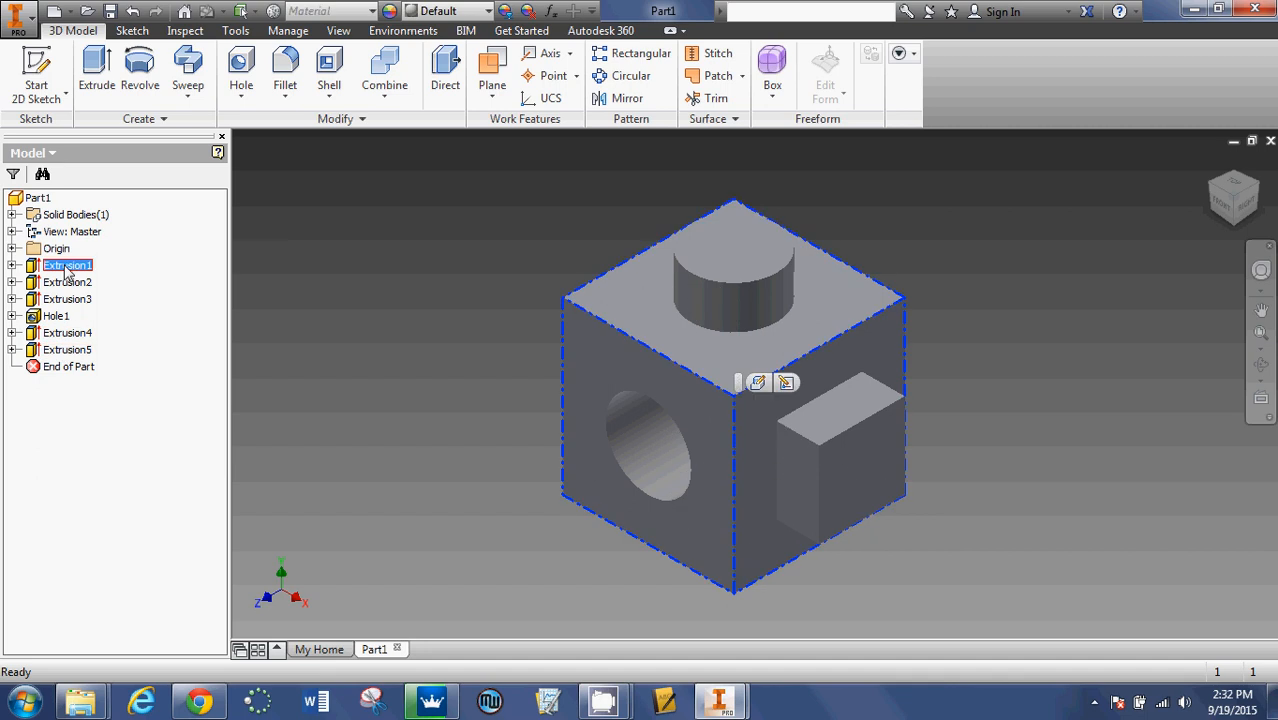
Step: Apply an appearance from the Quick Access Appearance list to the selected feature
left_click(480, 12)
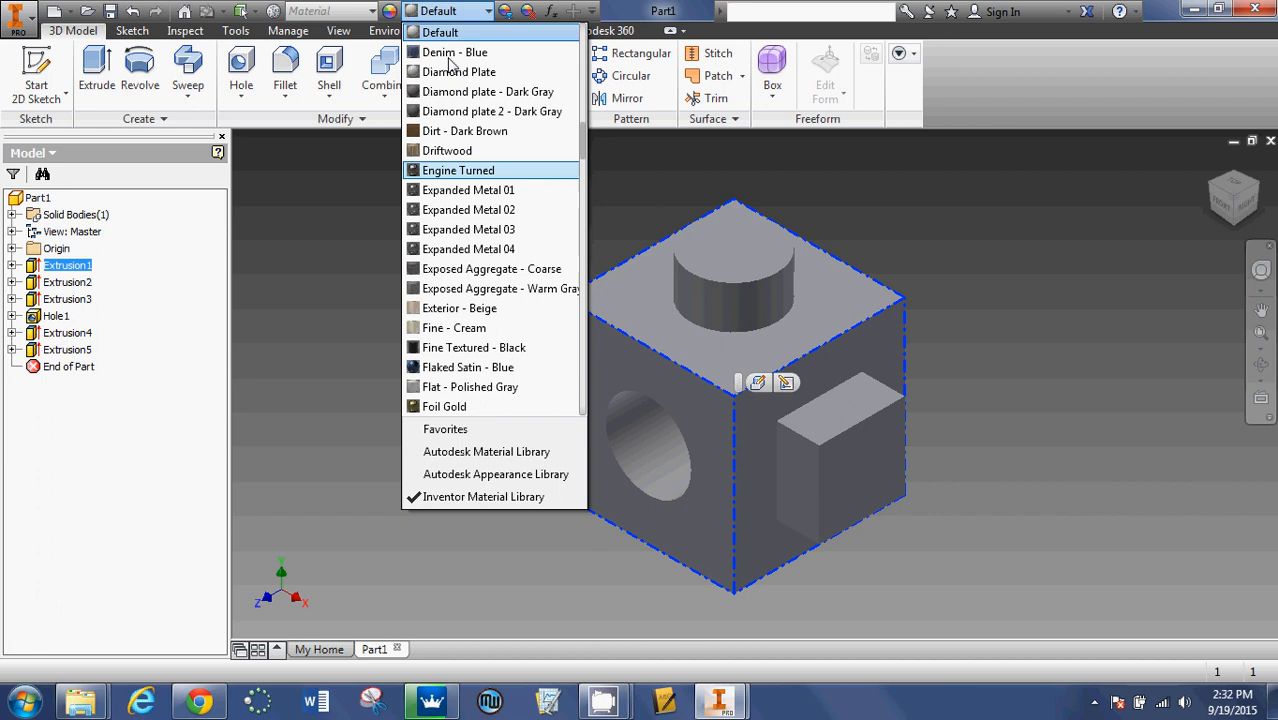
mouse_move(484, 268)
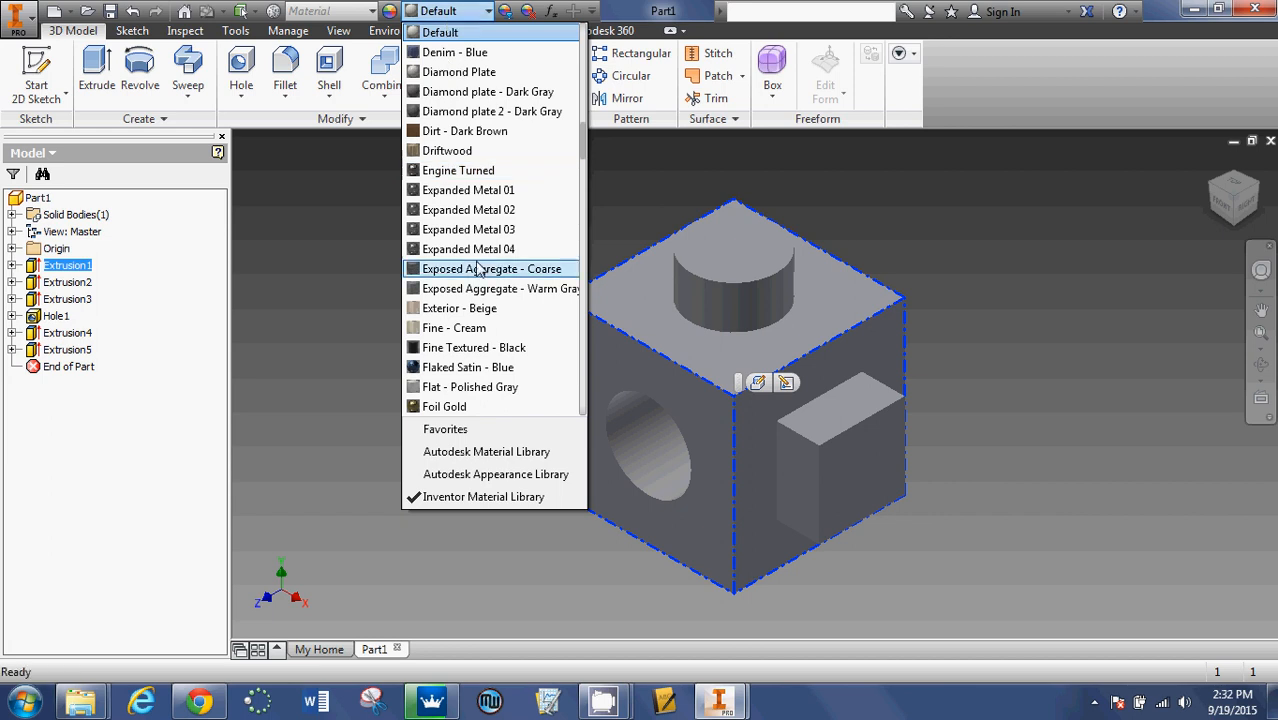
scroll("down", 3)
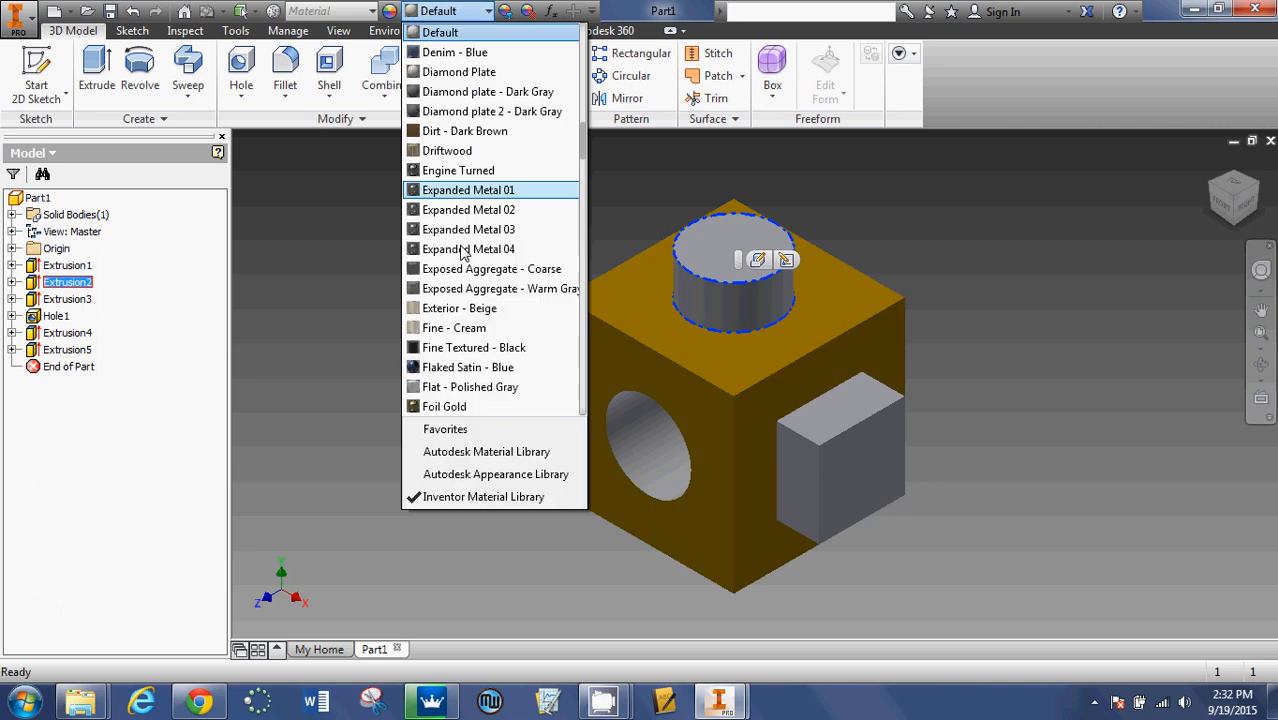
scroll("down", 3)
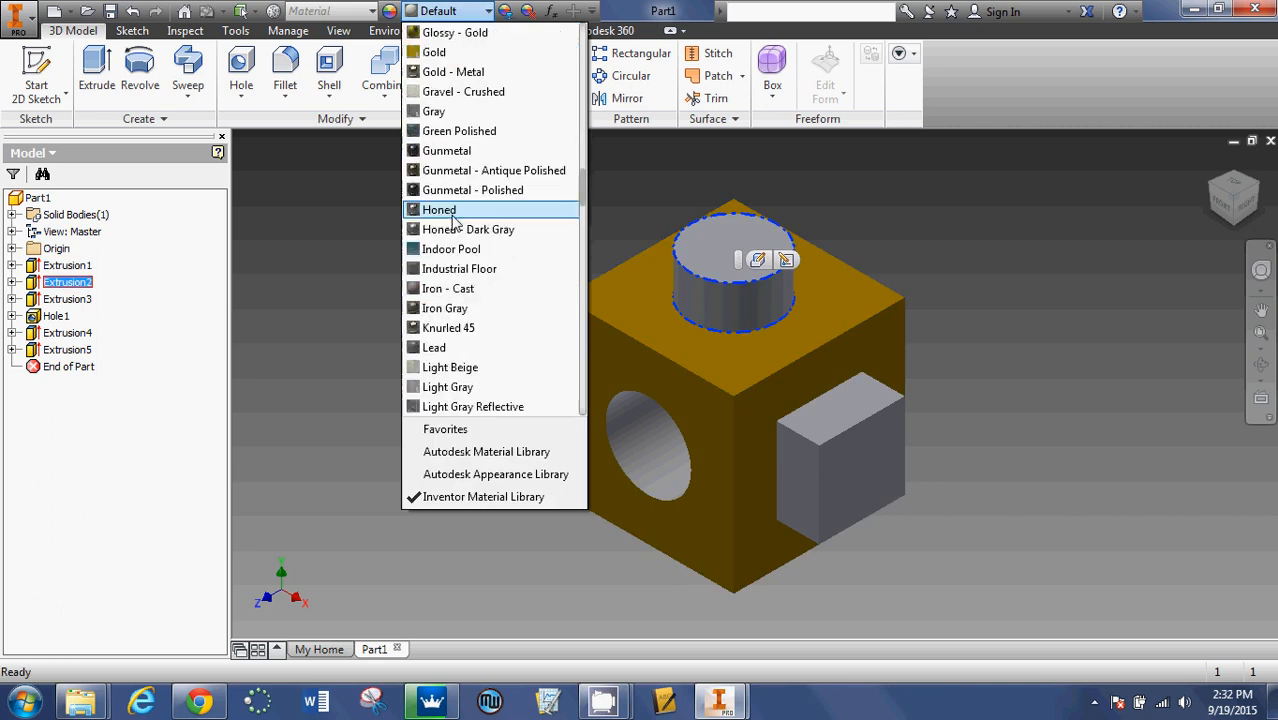
left_click(438, 210)
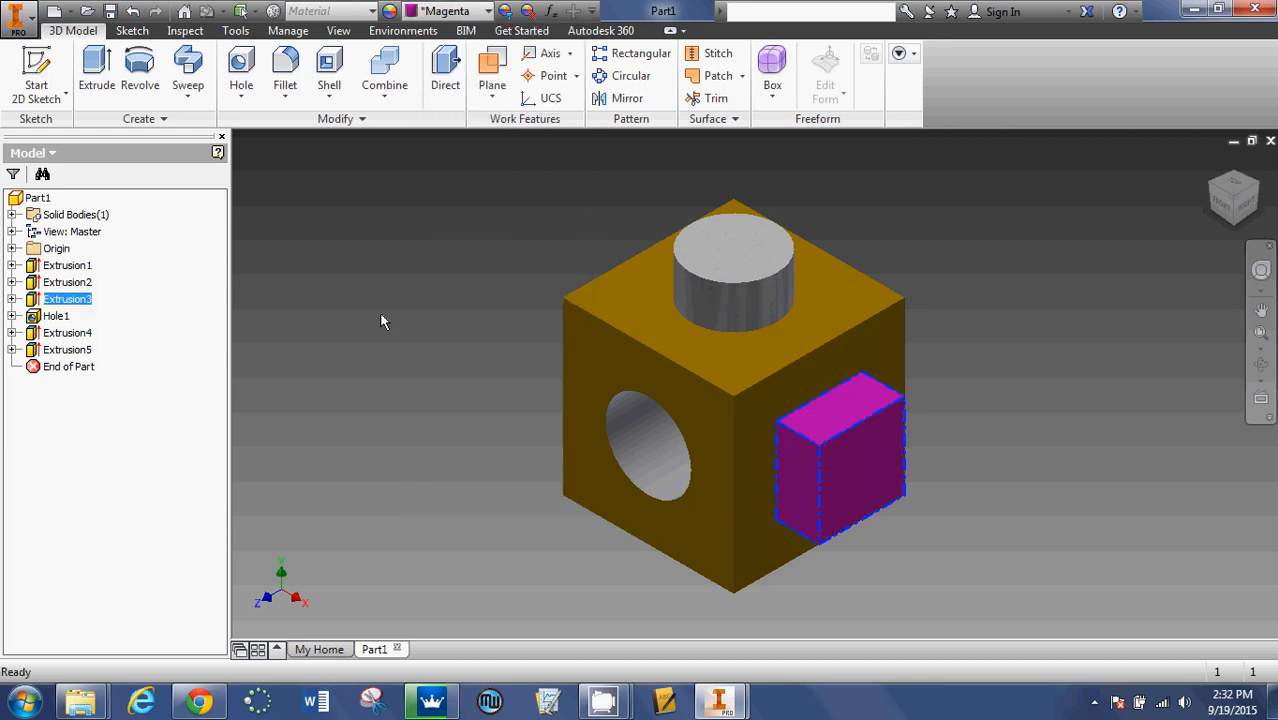
Step: Color the through hole Light Red, then select the Extrusion4 pocket feature
left_click(56, 316)
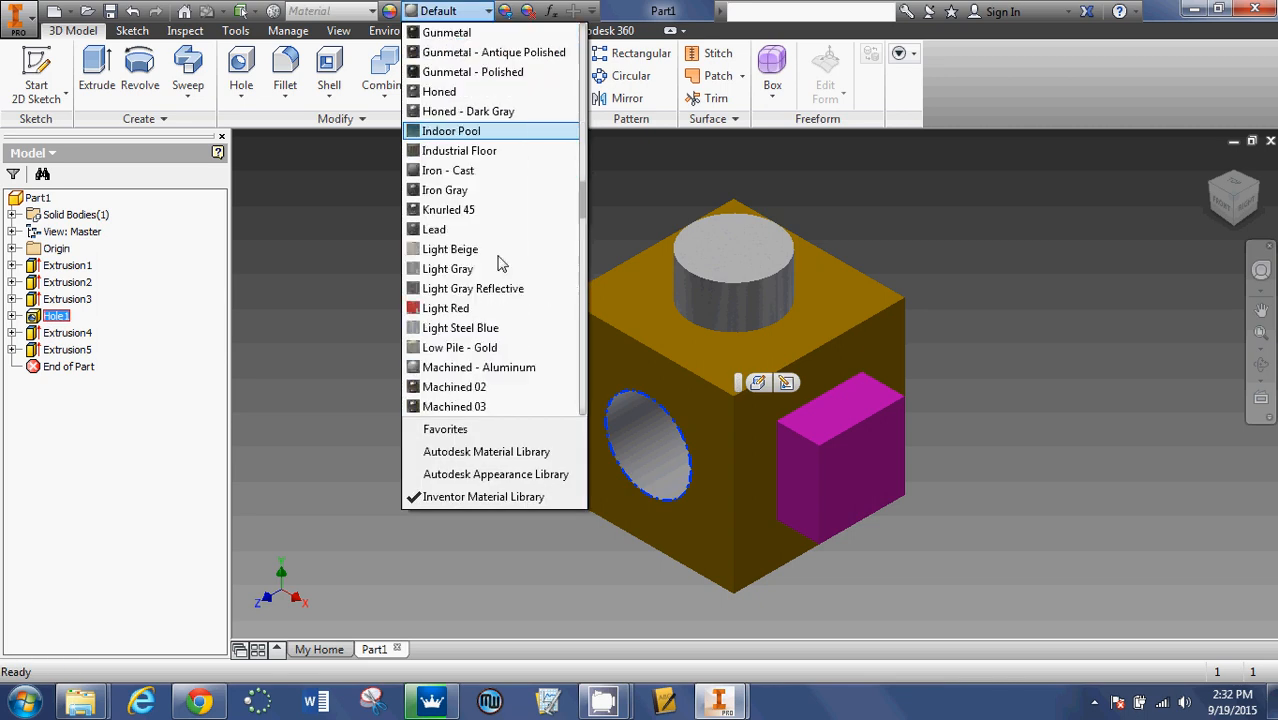
left_click(444, 308)
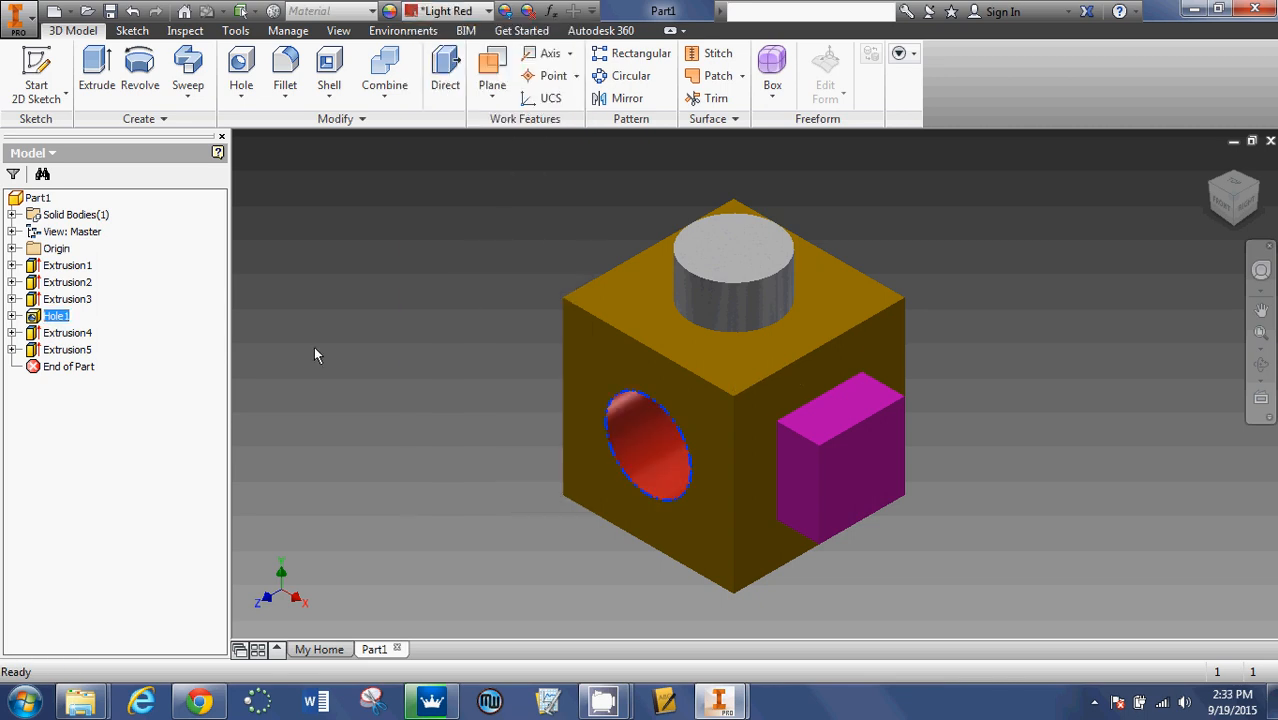
left_click(68, 332)
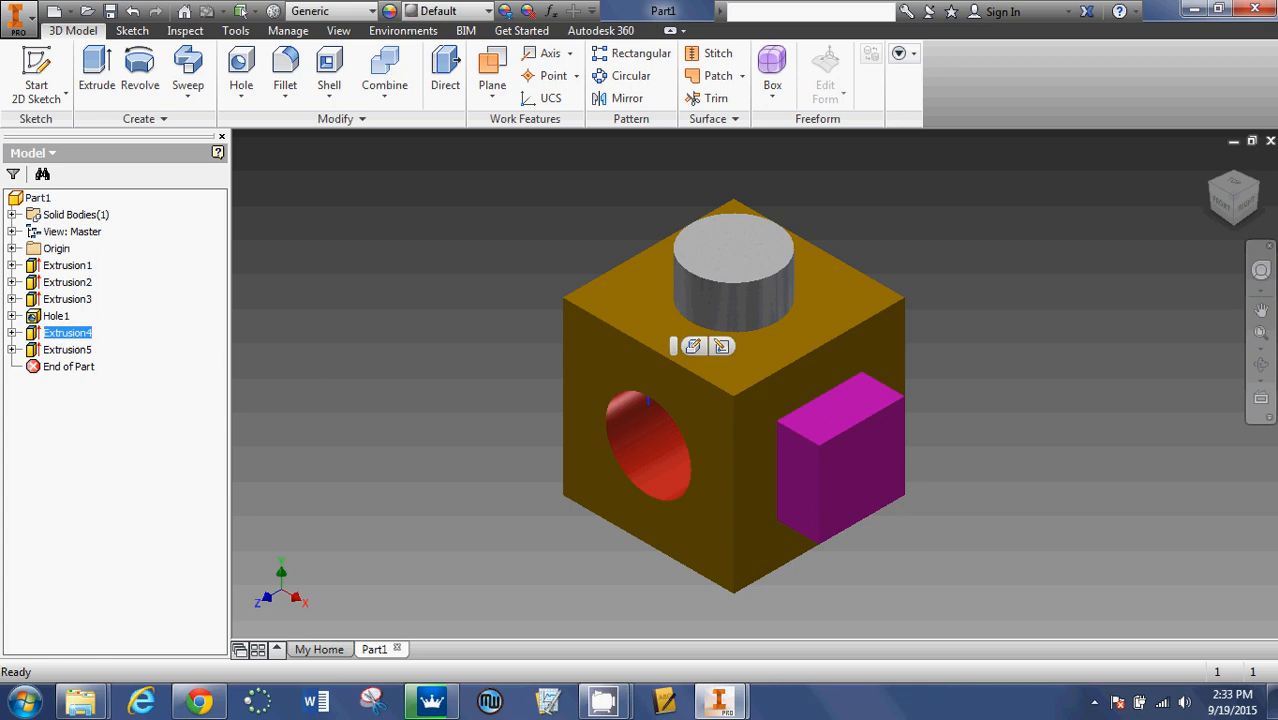